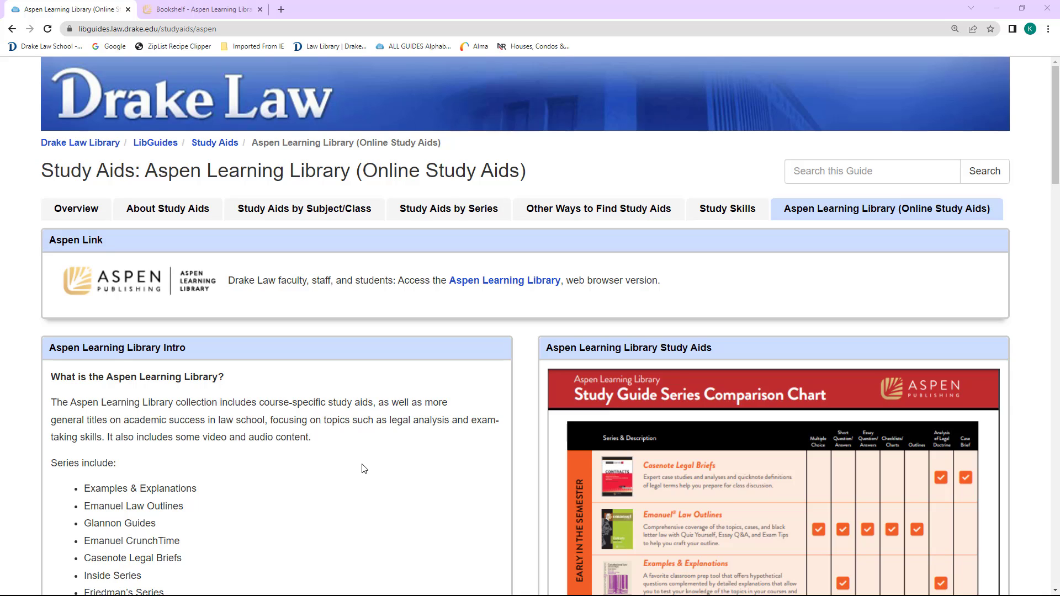
{"action": "mouse_move", "coordinate": [503, 280]}
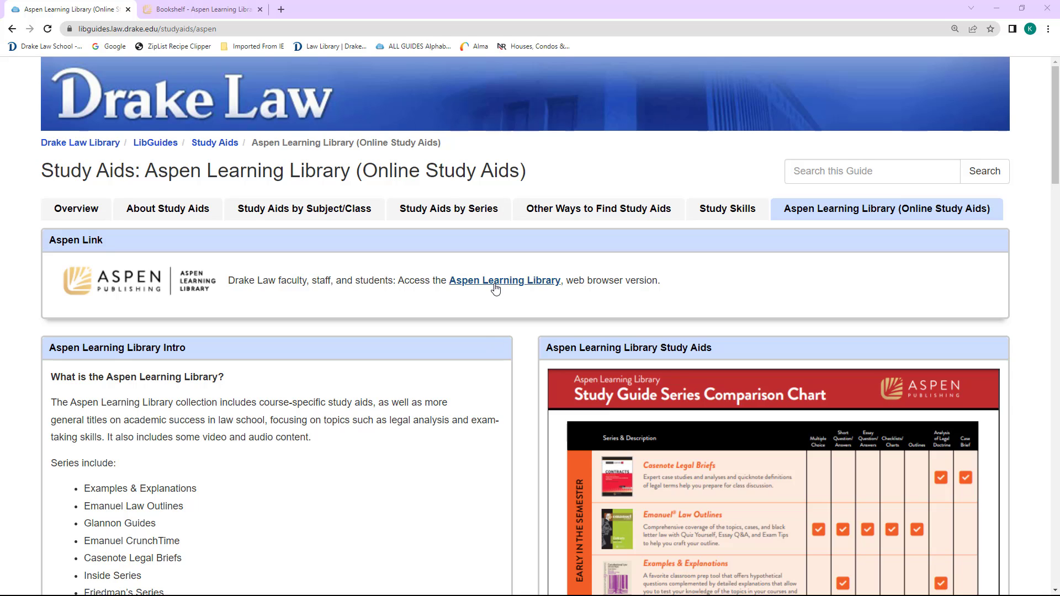
{"action": "mouse_move", "coordinate": [503, 280]}
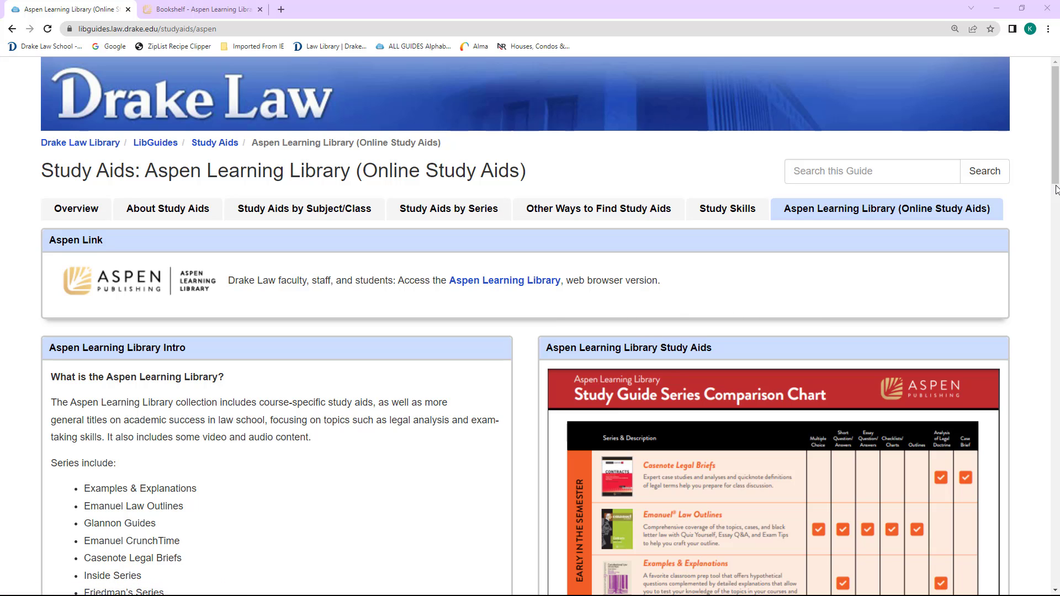
Scroll through the Drake Law Aspen guide page, then close it, leaving the Aspen bookshelf tab.
{"action": "scroll", "scroll_direction": "down", "scroll_amount": 3}
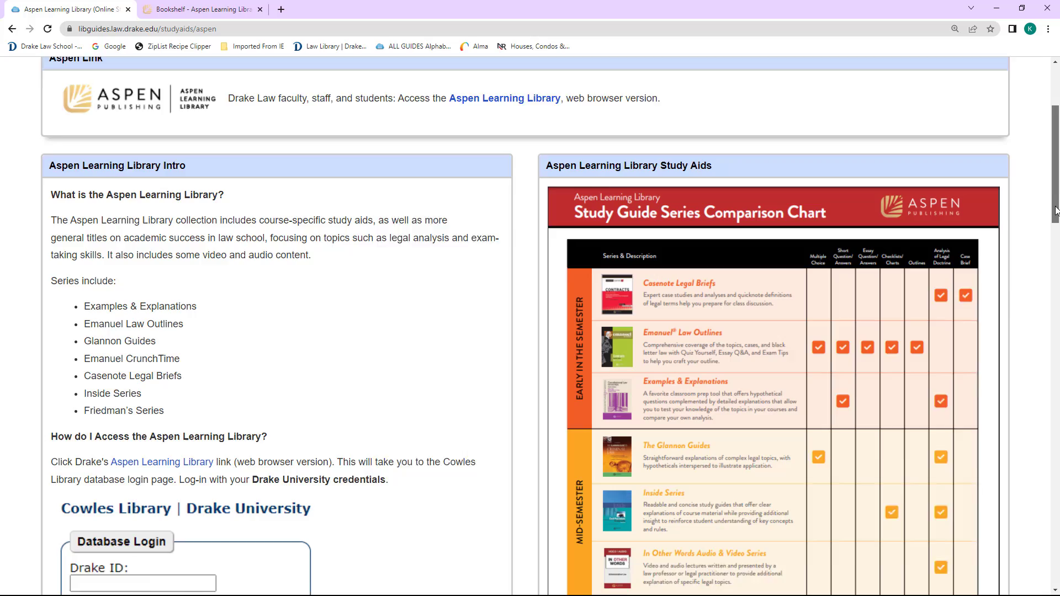
{"action": "scroll", "scroll_direction": "down", "scroll_amount": 3}
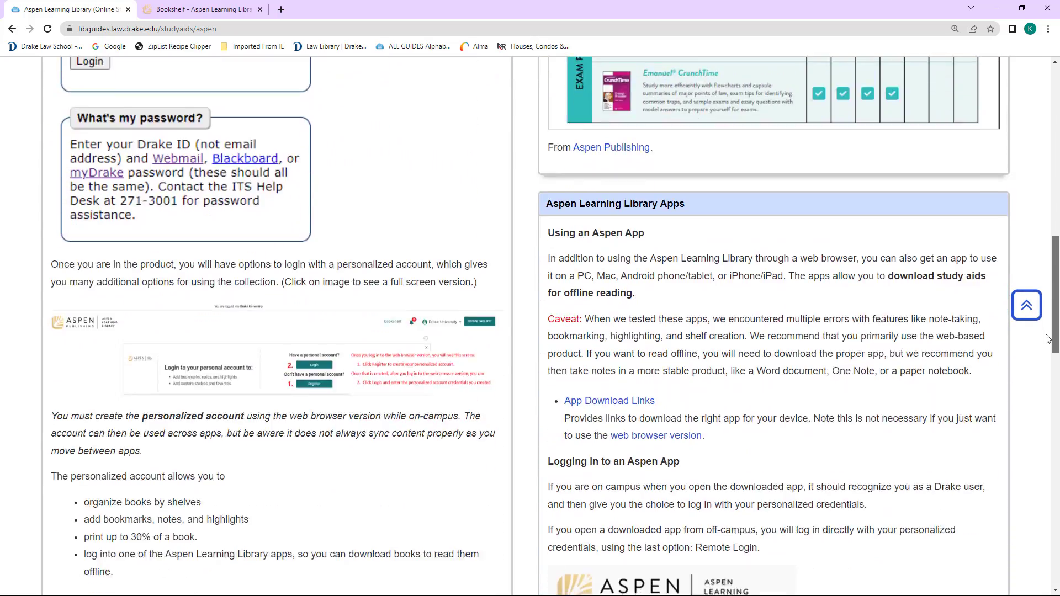
{"action": "left_click", "coordinate": [201, 9]}
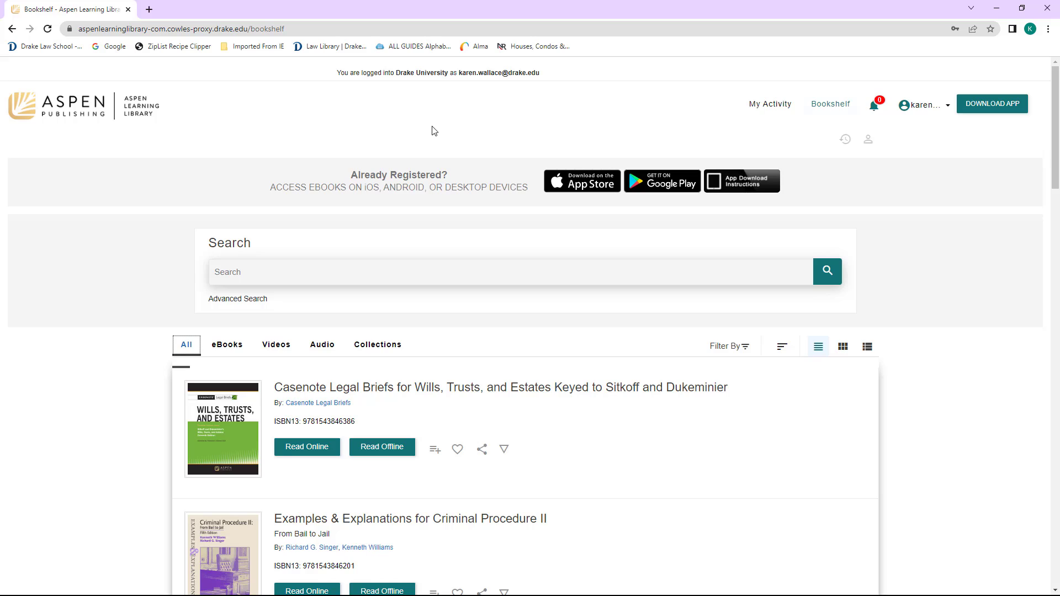
{"action": "mouse_move", "coordinate": [434, 88]}
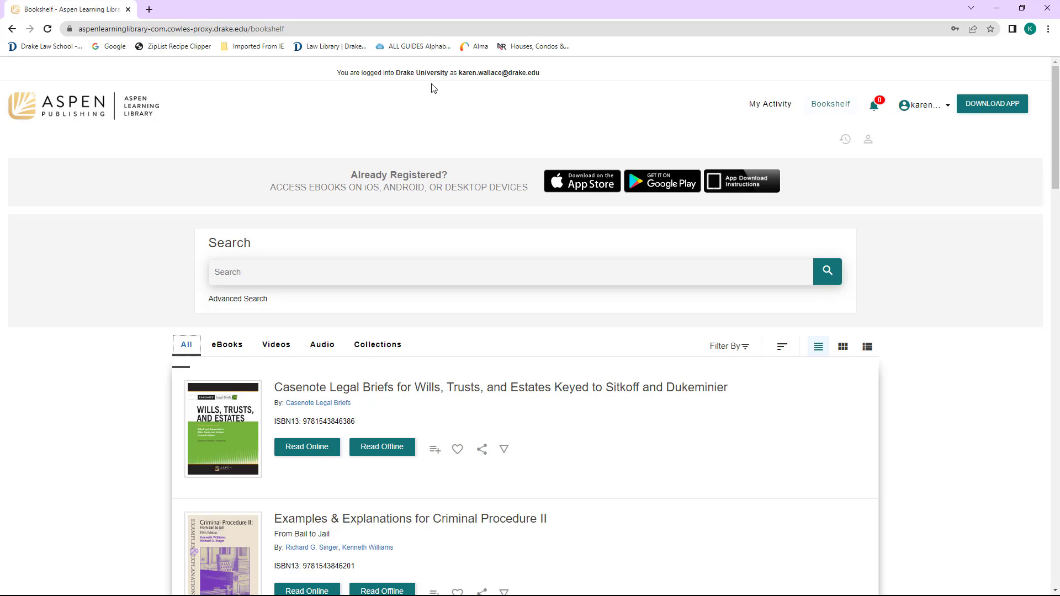
{"action": "mouse_move", "coordinate": [483, 90]}
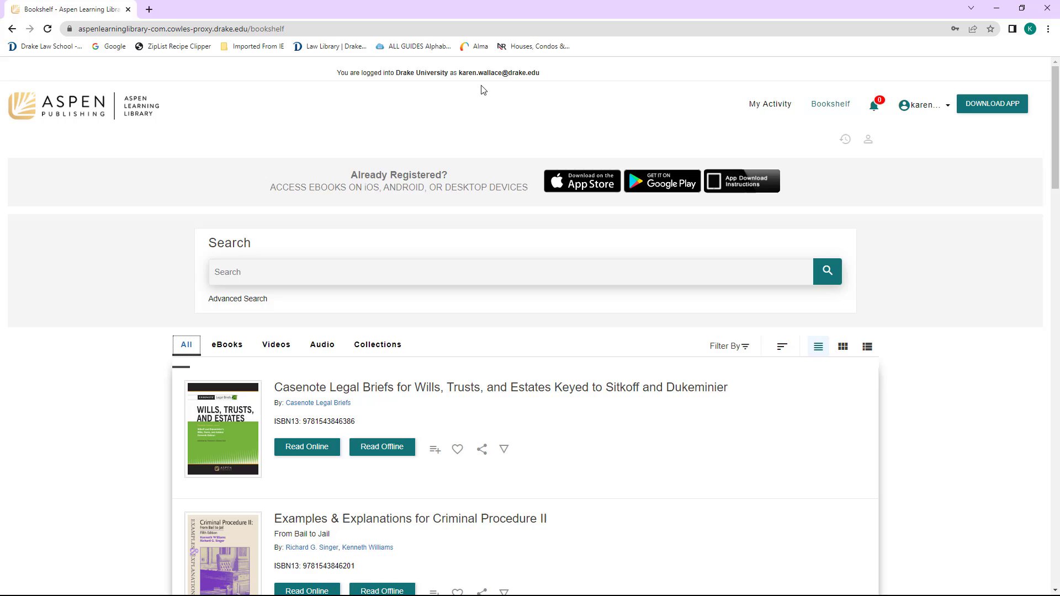
{"action": "mouse_move", "coordinate": [513, 87]}
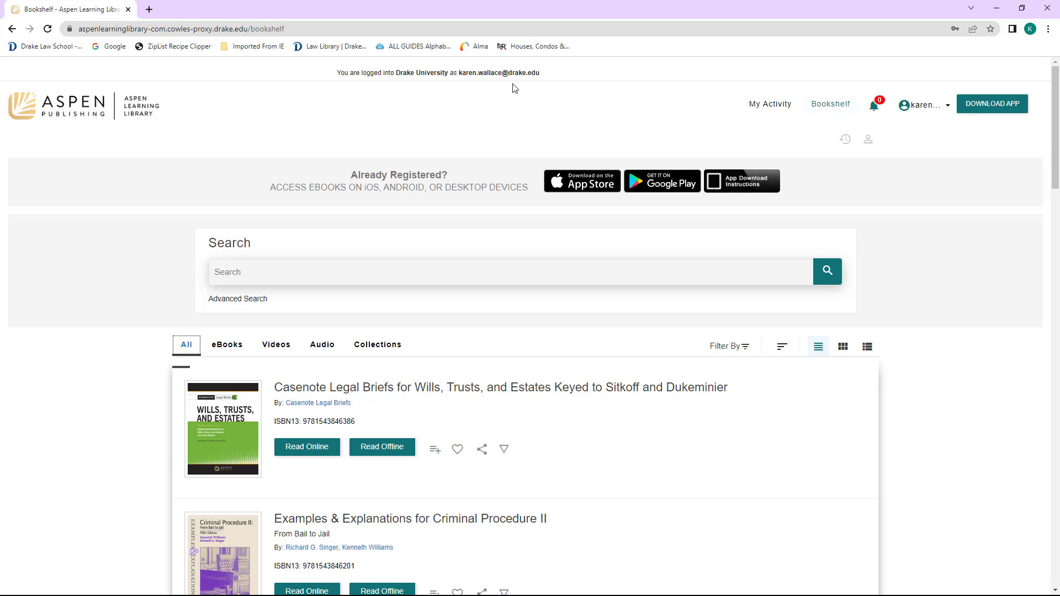
{"action": "mouse_move", "coordinate": [302, 212]}
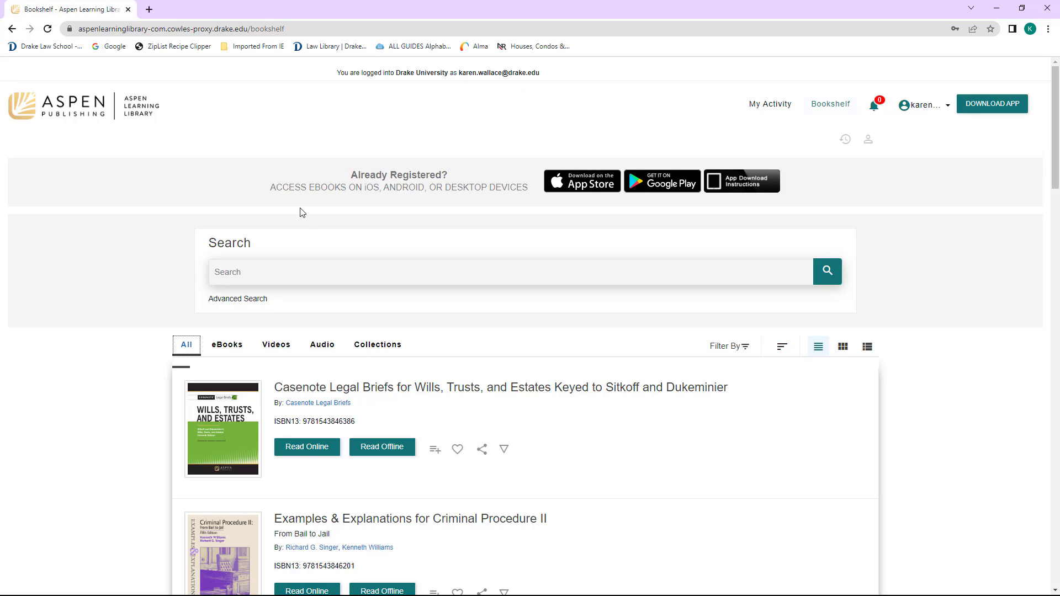
{"action": "type", "text": "t"}
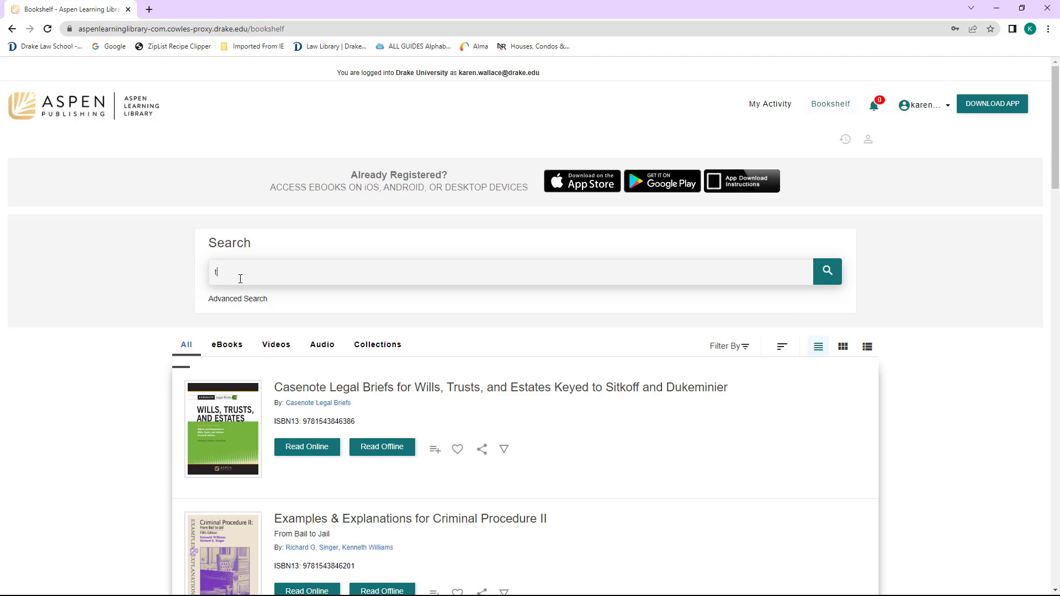
{"action": "type", "text": "orts"}
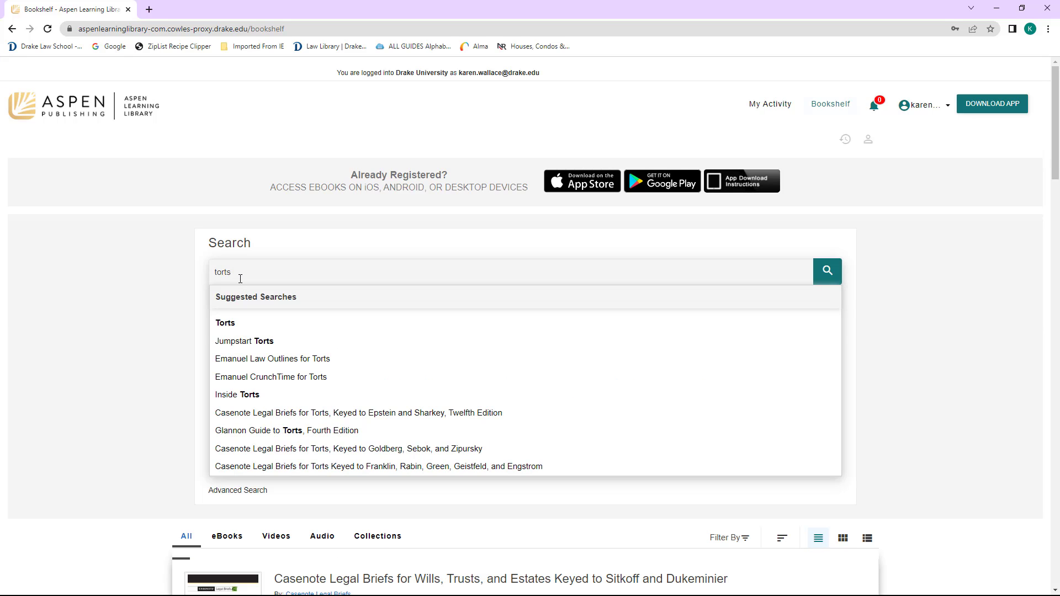
{"action": "mouse_move", "coordinate": [308, 395]}
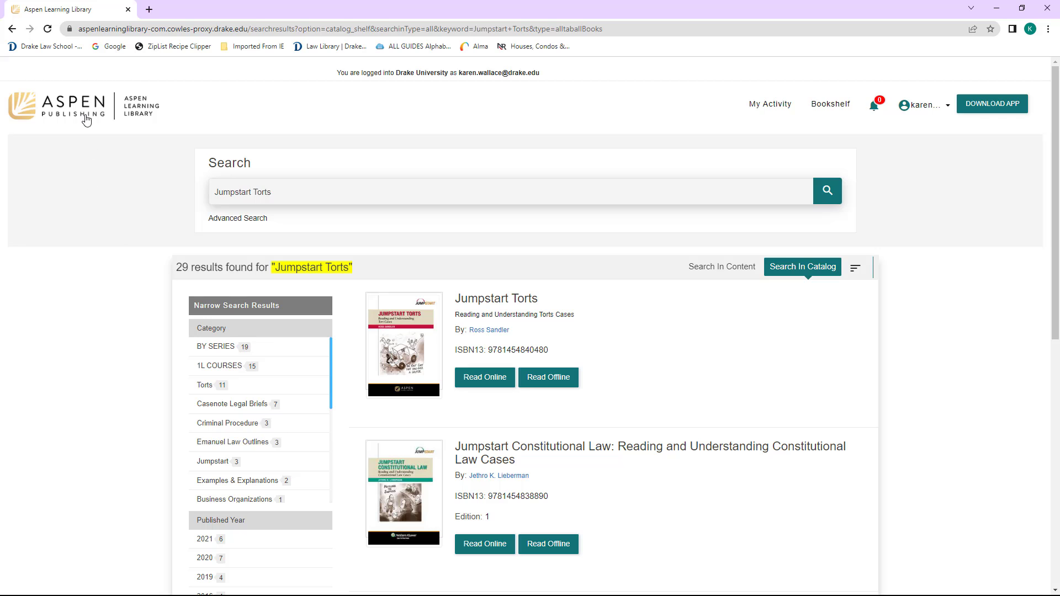
{"action": "left_click", "coordinate": [829, 104]}
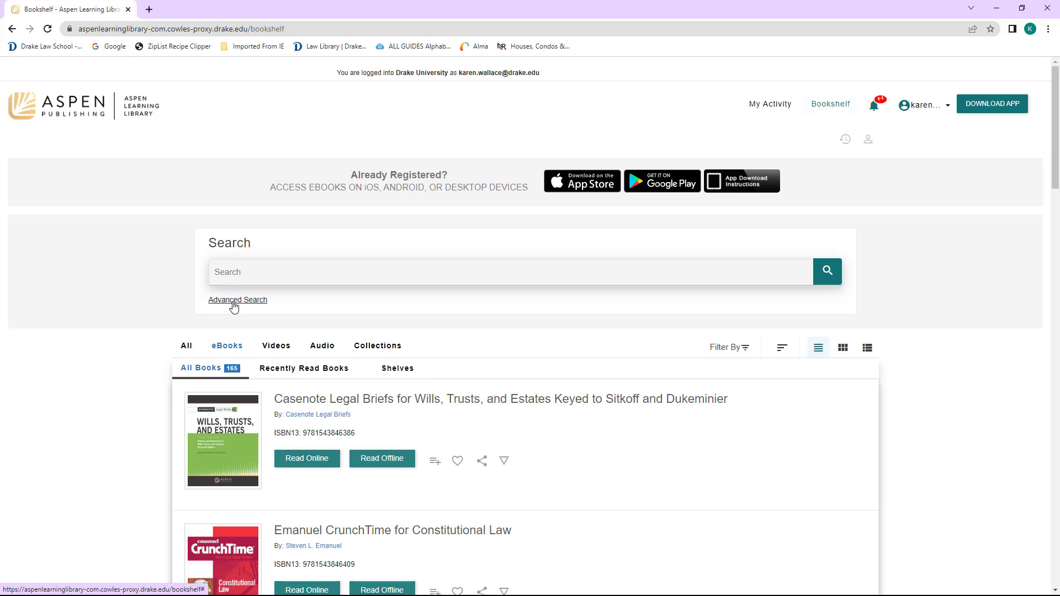
Run an advanced catalog search on category 'Legal Research & Writing', returning 2 results.
{"action": "left_click", "coordinate": [238, 300]}
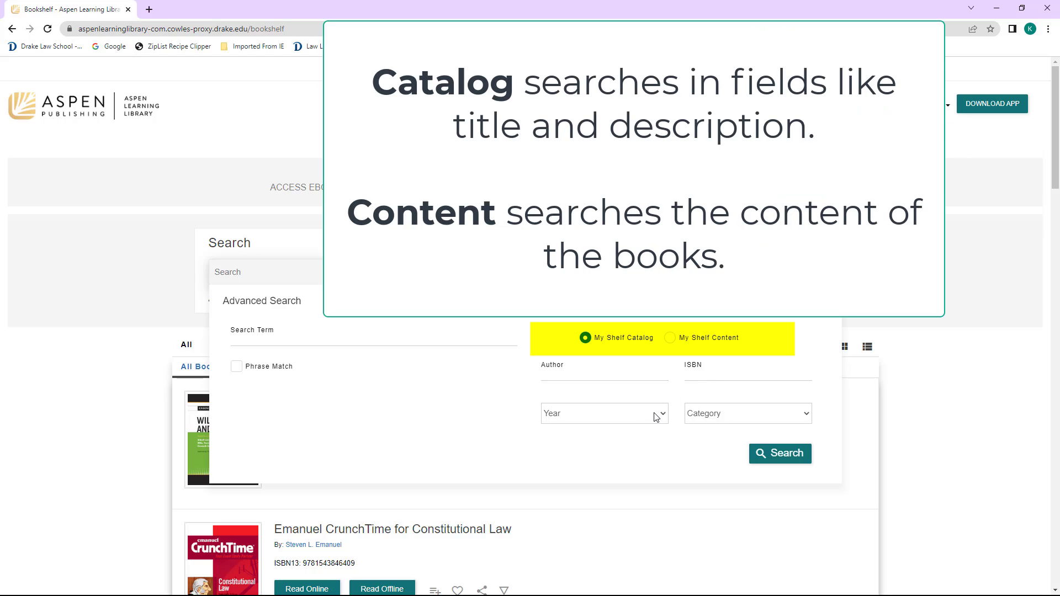
{"action": "mouse_move", "coordinate": [705, 421]}
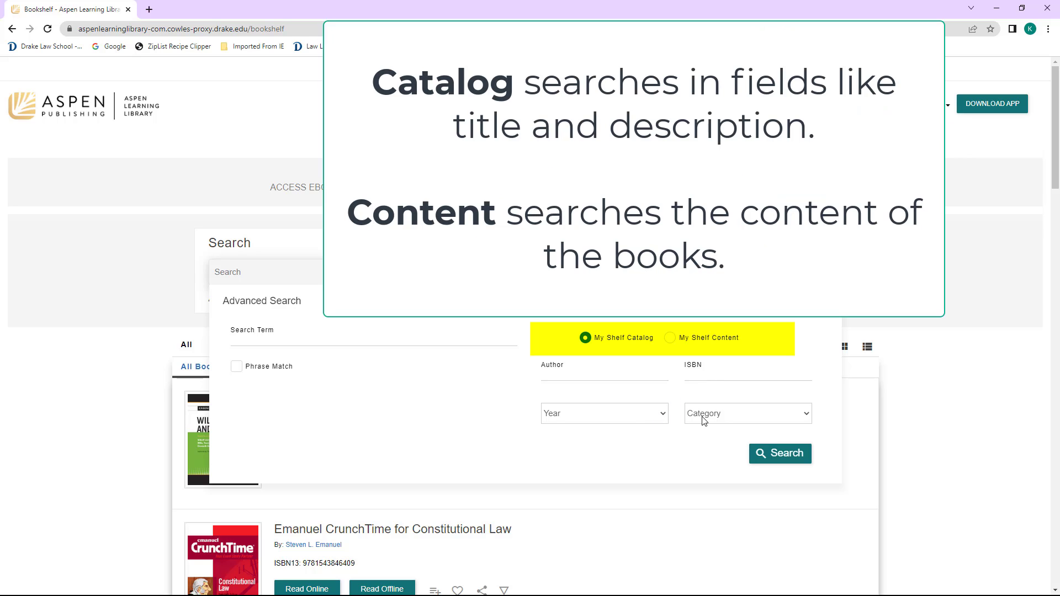
{"action": "mouse_move", "coordinate": [815, 416]}
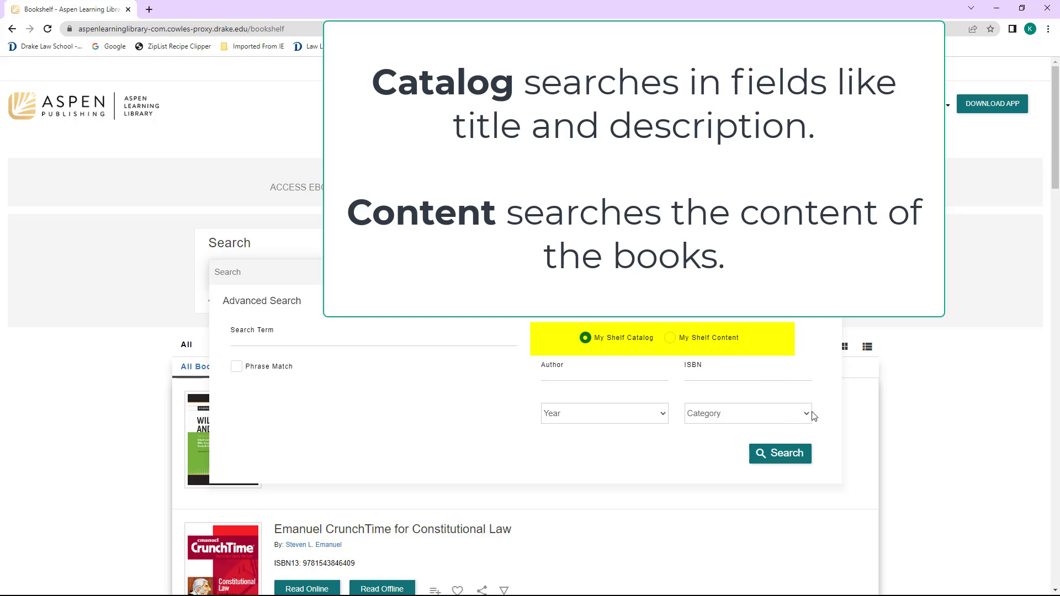
{"action": "left_click", "coordinate": [748, 413]}
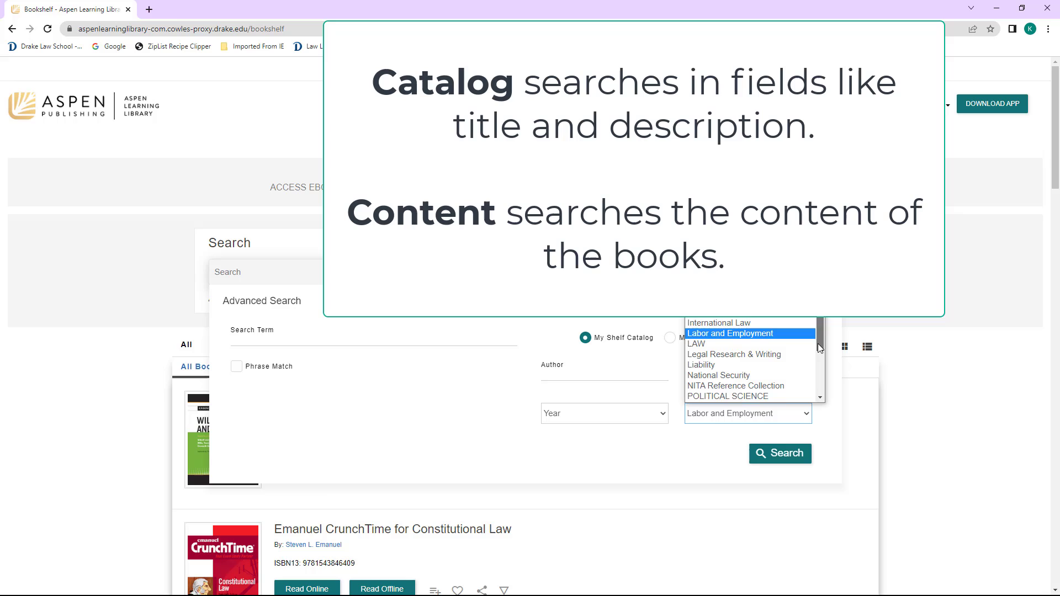
{"action": "left_click", "coordinate": [734, 354]}
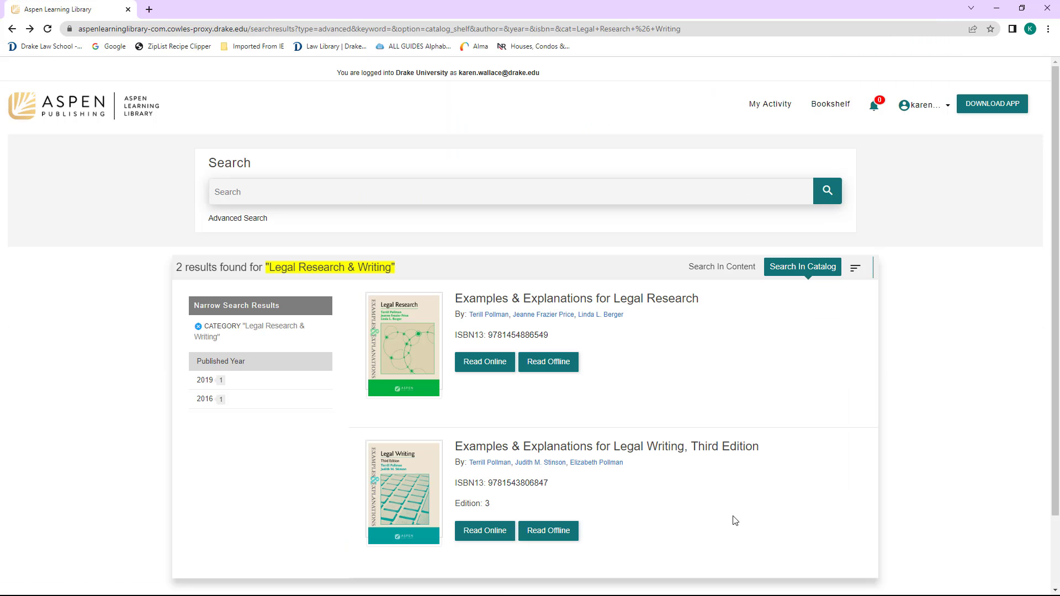
{"action": "mouse_move", "coordinate": [199, 278]}
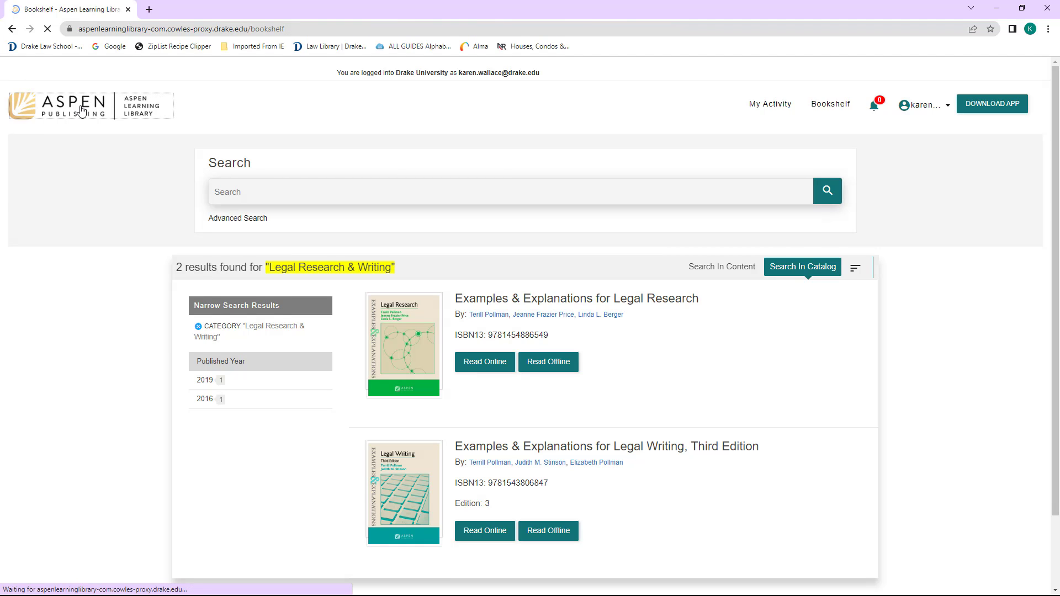
From the bookshelf home, search the catalog for 'legal research' and scroll the 123 results.
{"action": "left_click", "coordinate": [829, 103]}
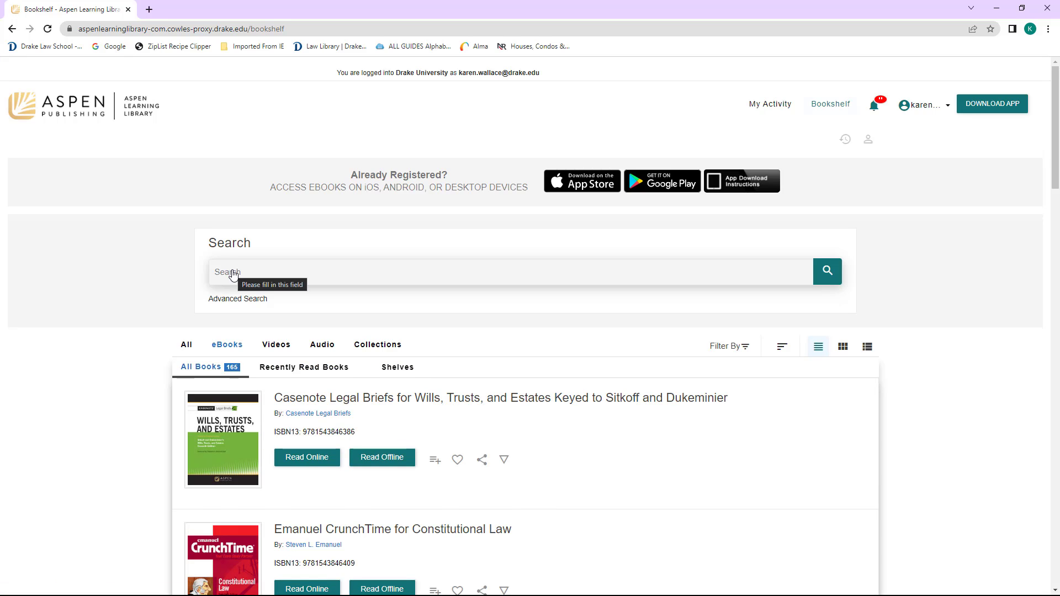
{"action": "left_click", "coordinate": [827, 272]}
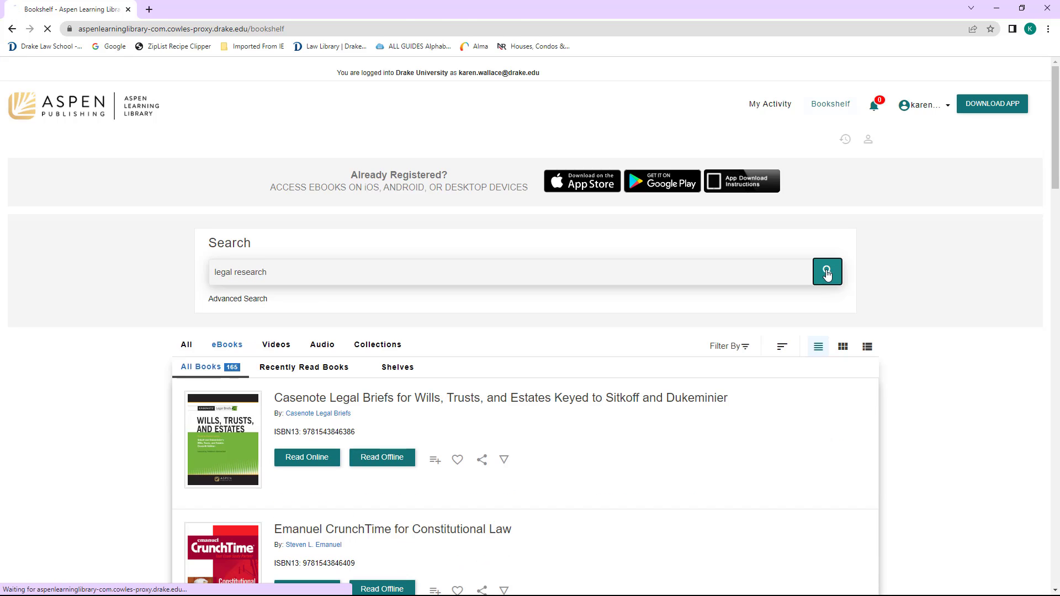
{"action": "left_click", "coordinate": [826, 272]}
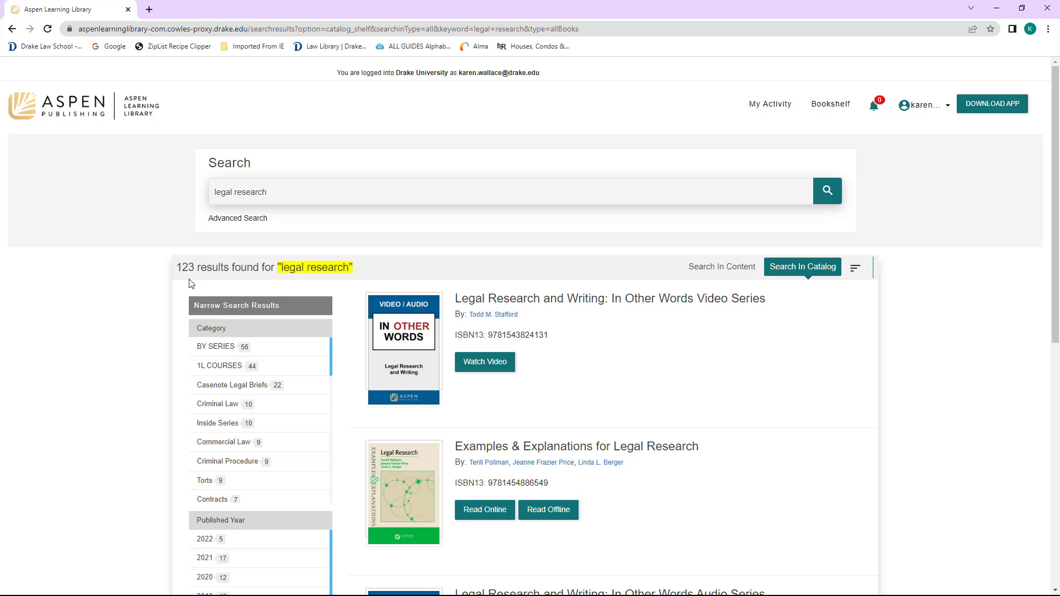
{"action": "mouse_move", "coordinate": [211, 329]}
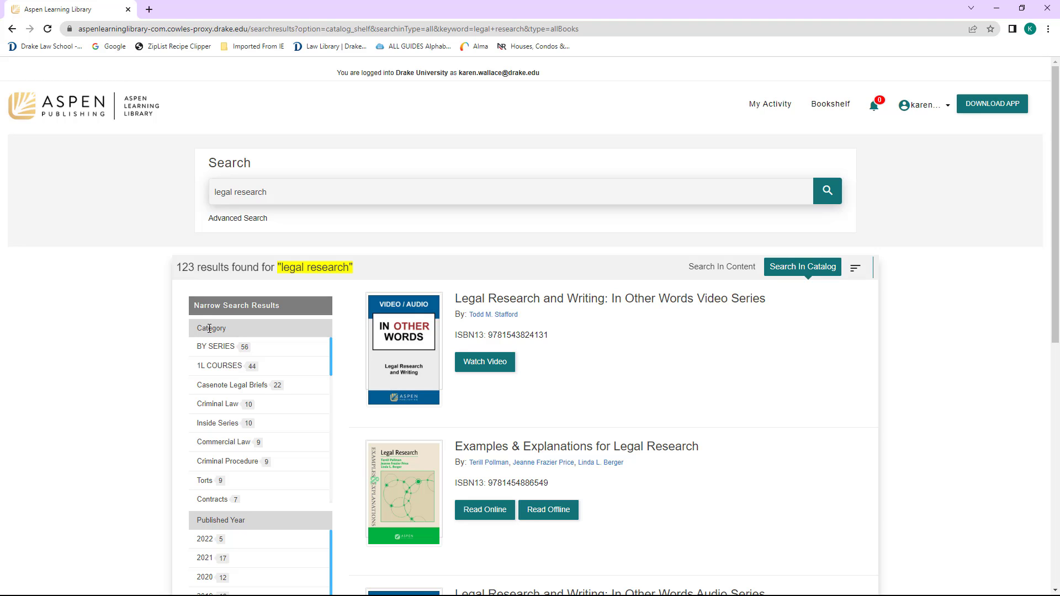
{"action": "mouse_move", "coordinate": [338, 387]}
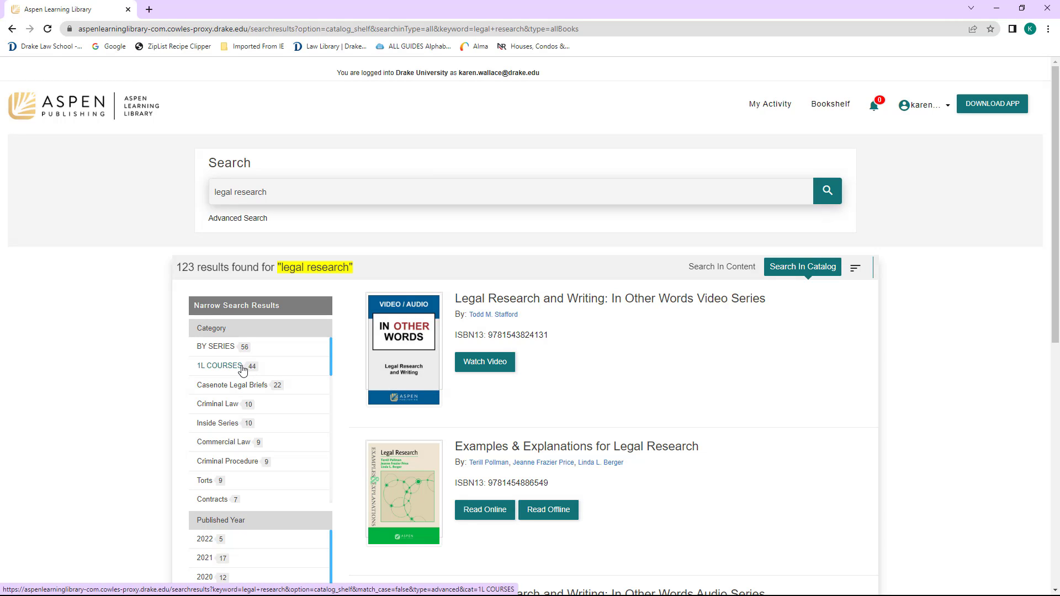
{"action": "scroll", "scroll_direction": "down", "scroll_amount": 3}
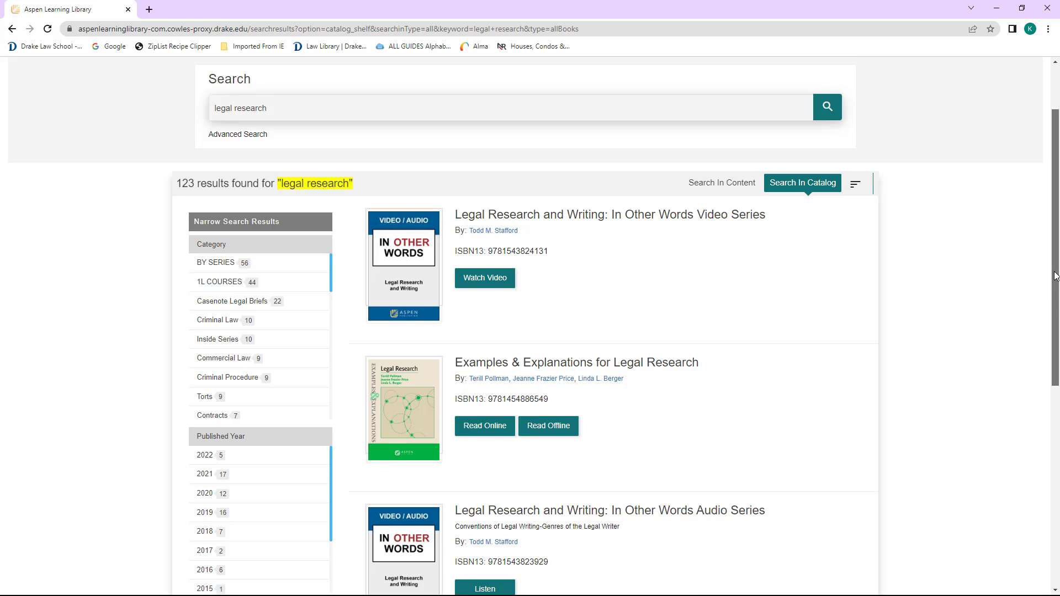
{"action": "scroll", "scroll_direction": "down", "scroll_amount": 3}
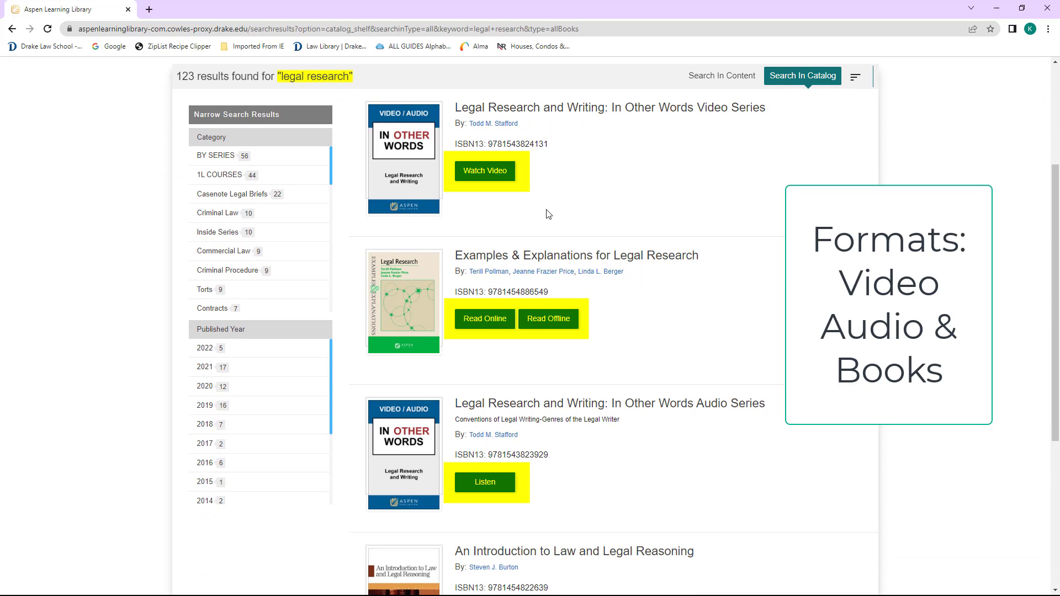
Preview offline reading, then open Examples & Explanations for Legal Research online and return to results.
{"action": "left_click", "coordinate": [548, 318]}
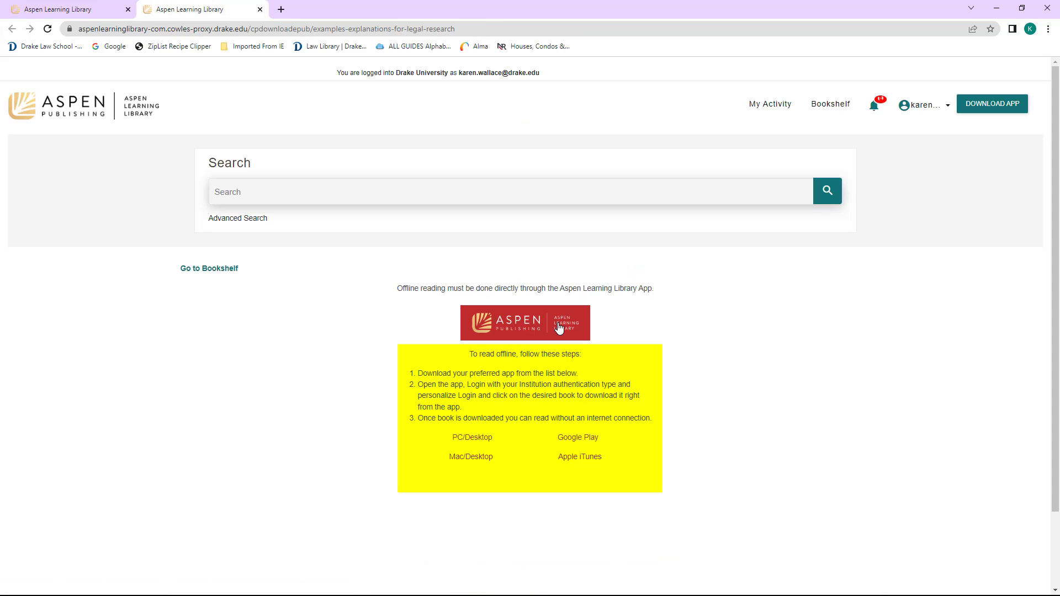
{"action": "left_click", "coordinate": [874, 104]}
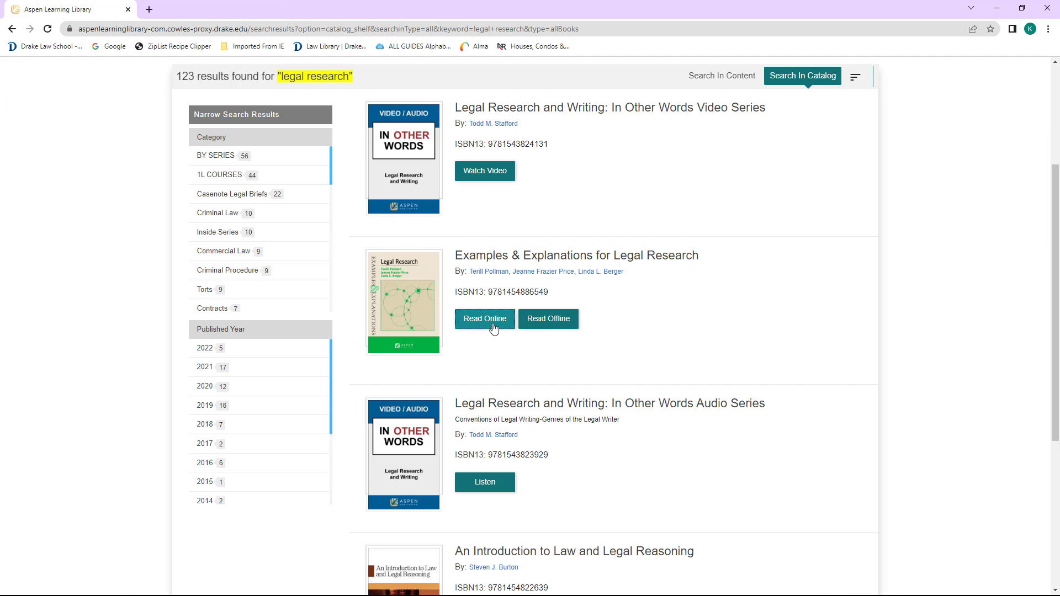
{"action": "left_click", "coordinate": [484, 319]}
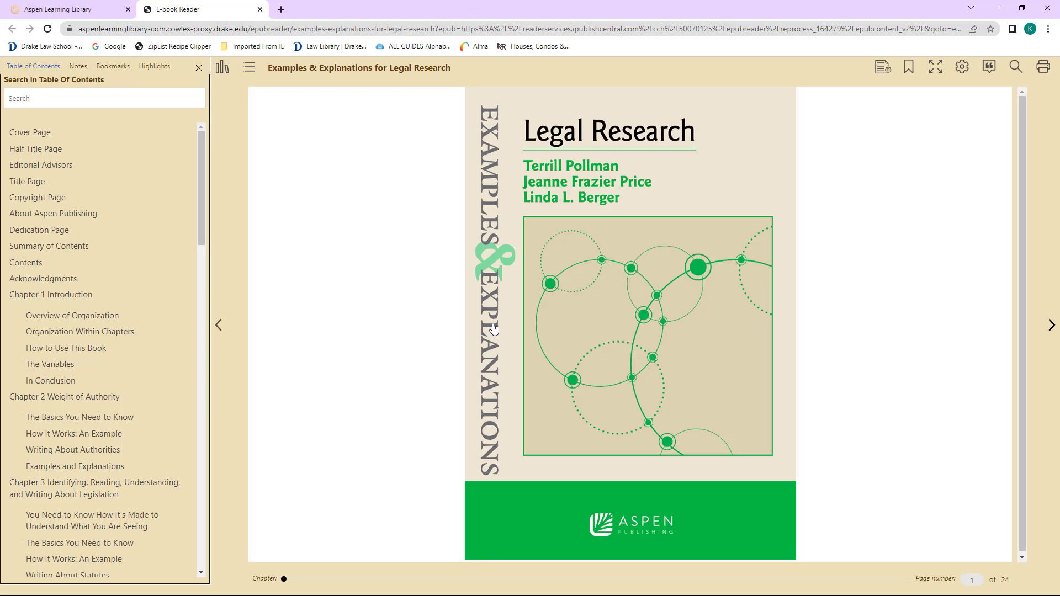
{"action": "left_click", "coordinate": [61, 9]}
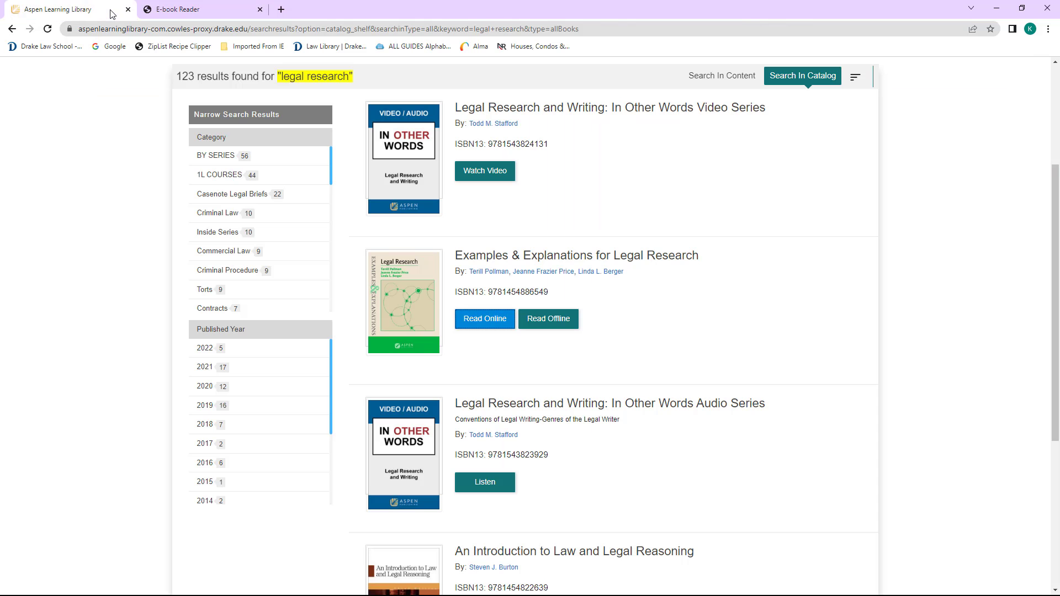
{"action": "mouse_move", "coordinate": [525, 259]}
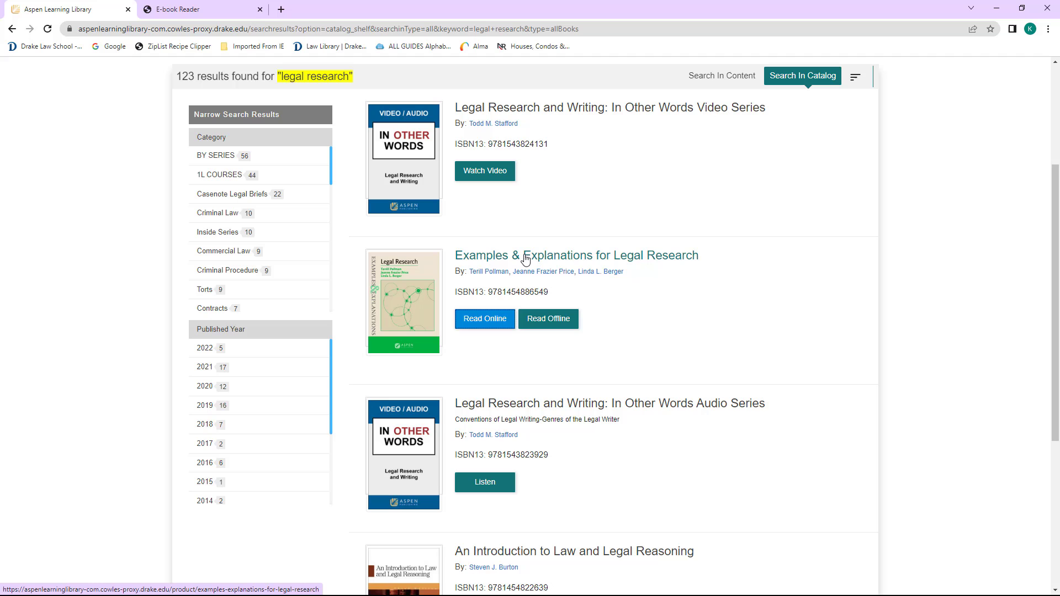
Open the book, put it on a new 'legal research' shelf, and mark it as a favourite.
{"action": "left_click", "coordinate": [575, 255]}
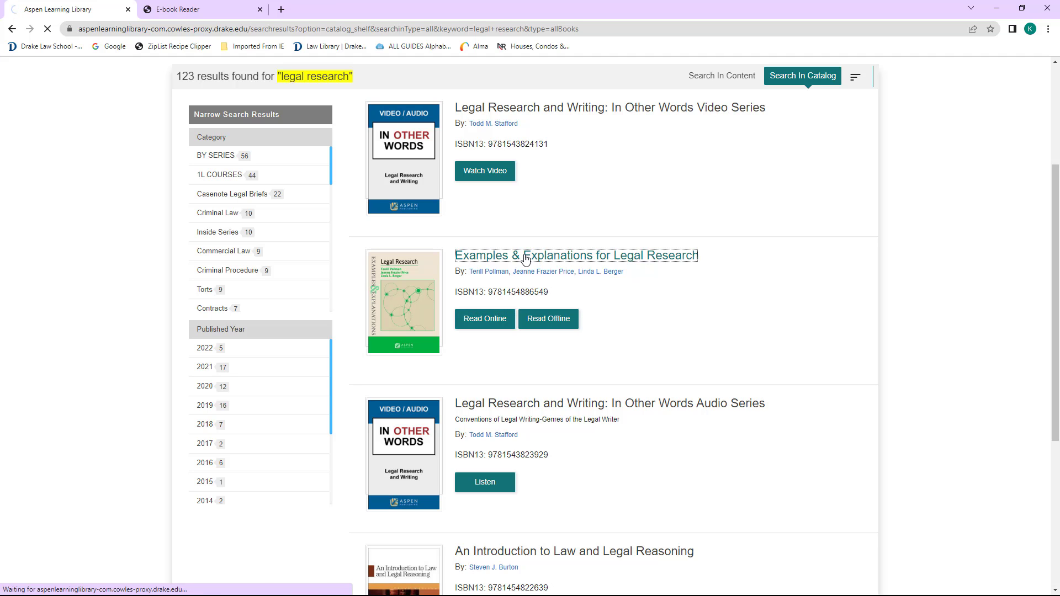
{"action": "left_click", "coordinate": [576, 255]}
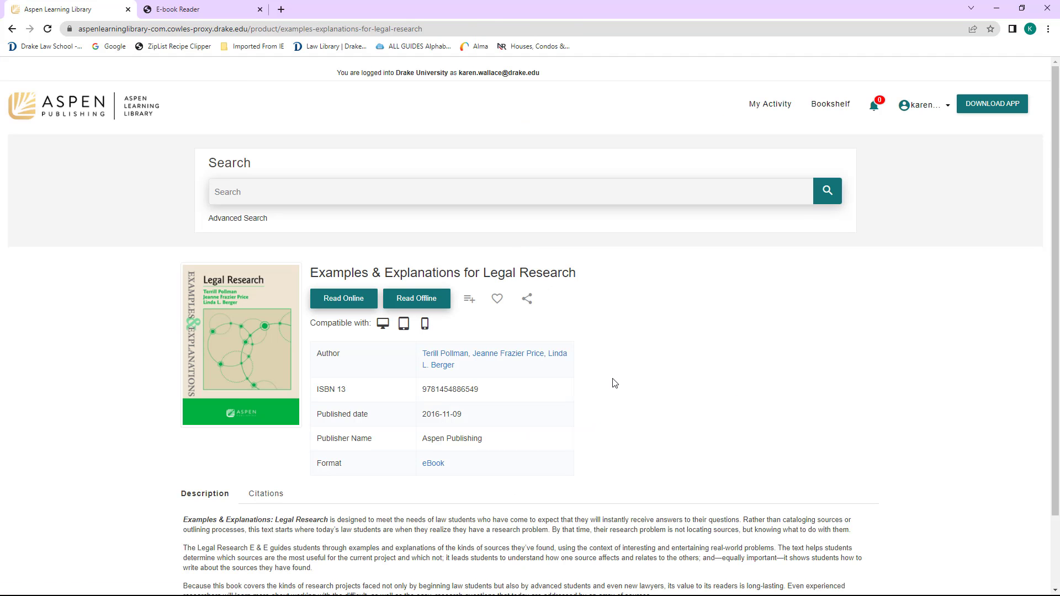
{"action": "mouse_move", "coordinate": [469, 298]}
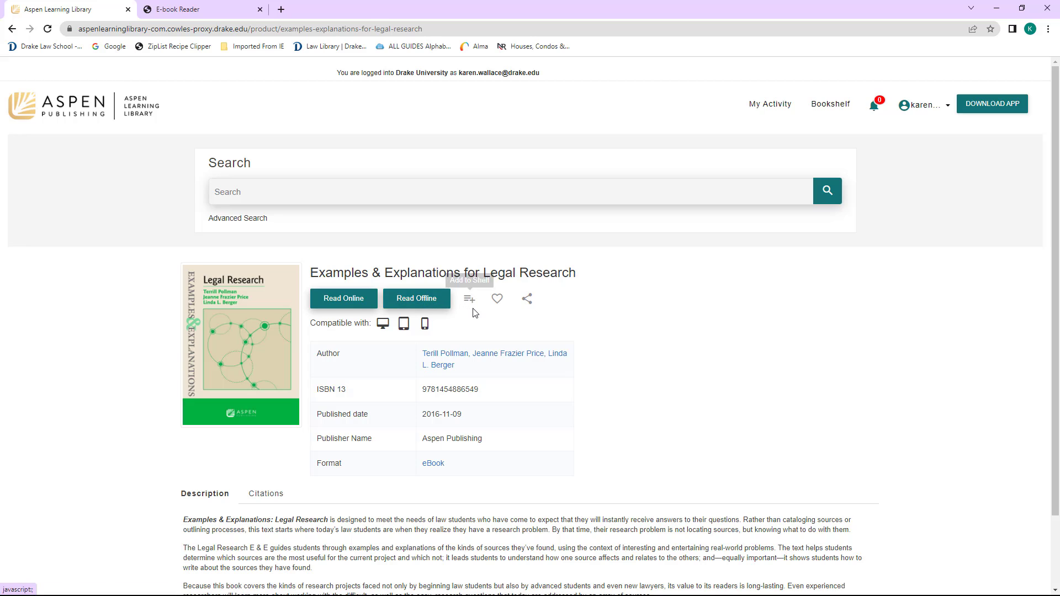
{"action": "mouse_move", "coordinate": [475, 323]}
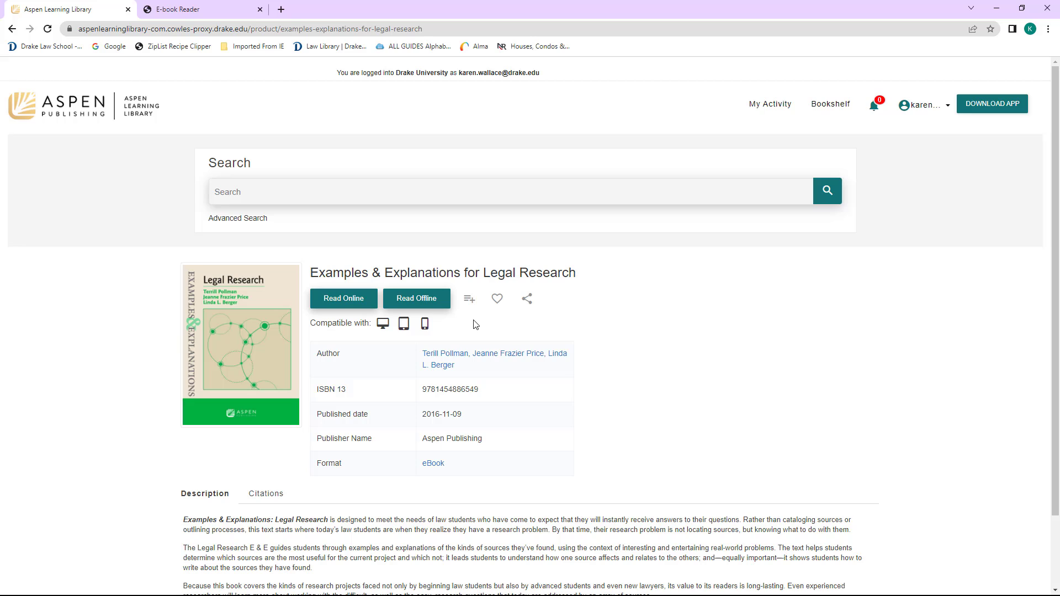
{"action": "mouse_move", "coordinate": [469, 300]}
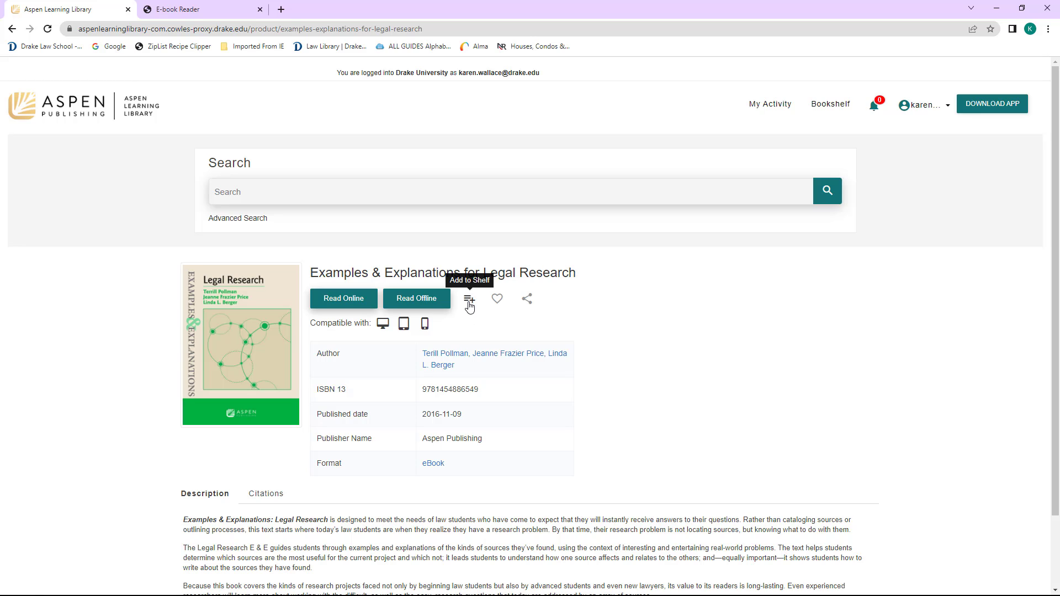
{"action": "left_click", "coordinate": [469, 299]}
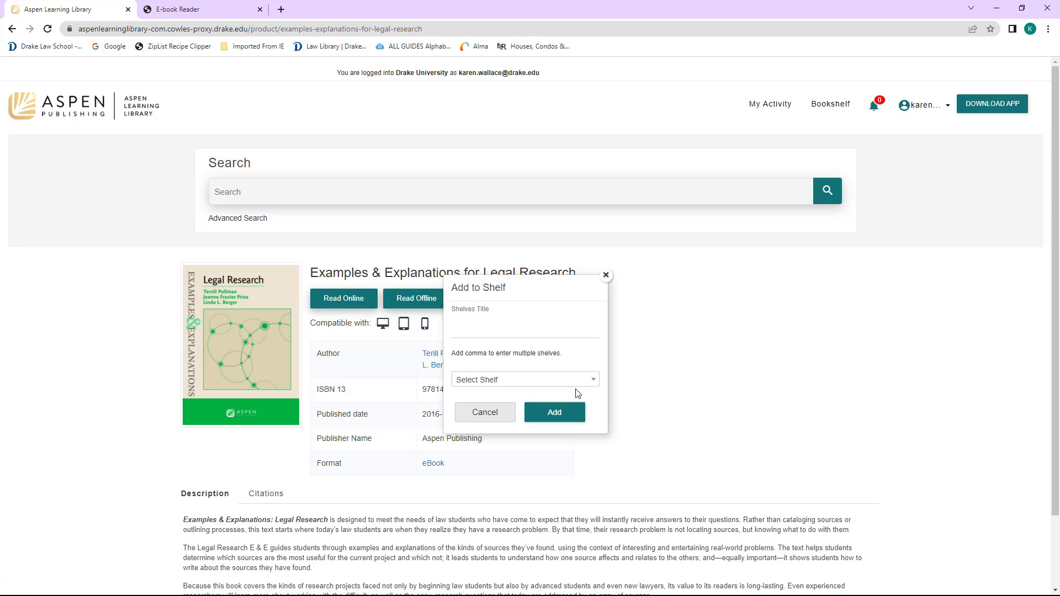
{"action": "left_click", "coordinate": [524, 379]}
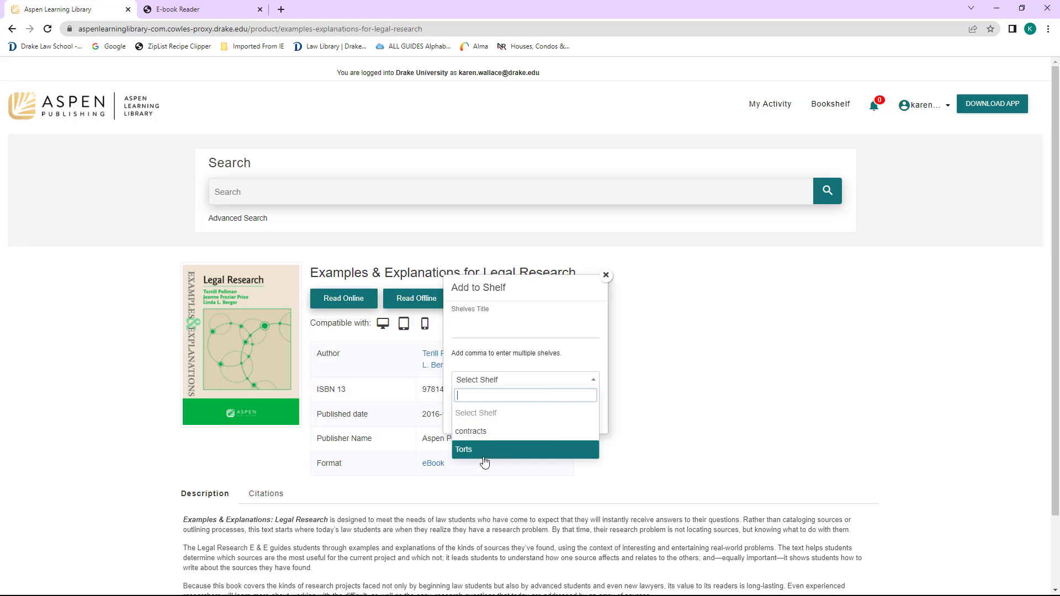
{"action": "mouse_move", "coordinate": [471, 431]}
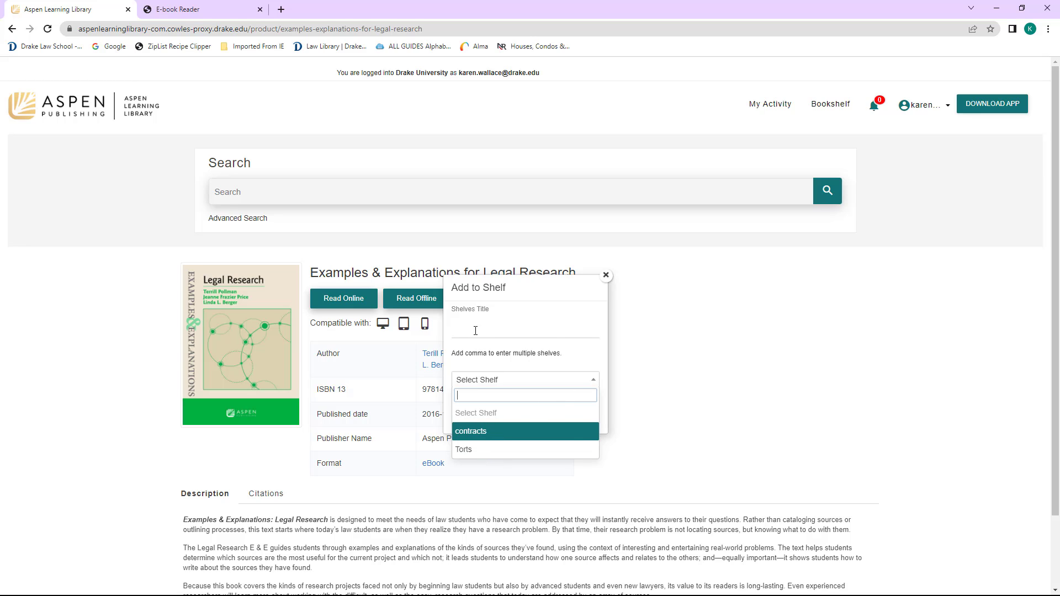
{"action": "type", "text": "legal research"}
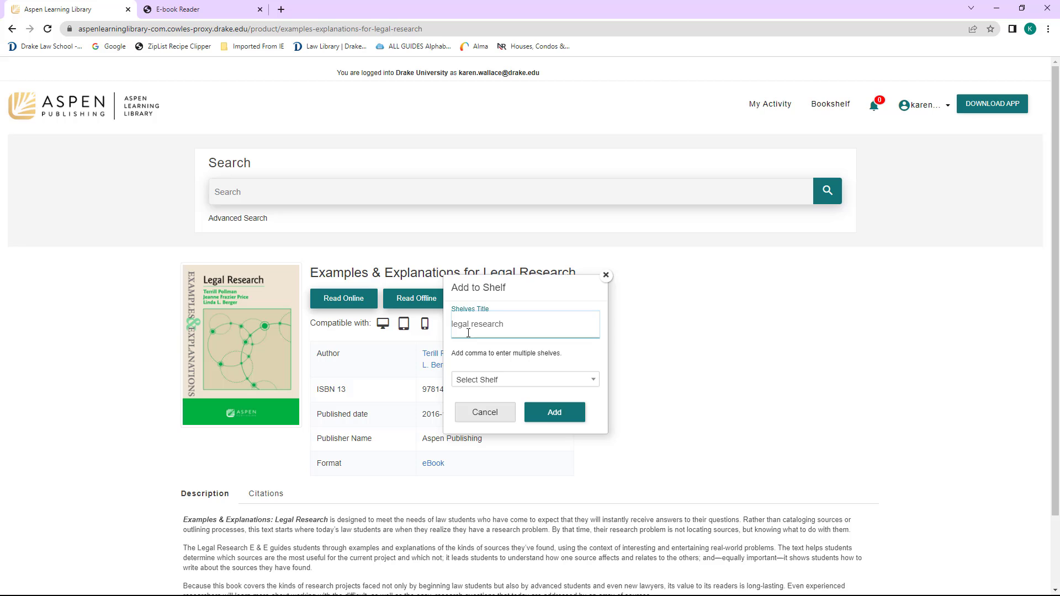
{"action": "left_click", "coordinate": [554, 412]}
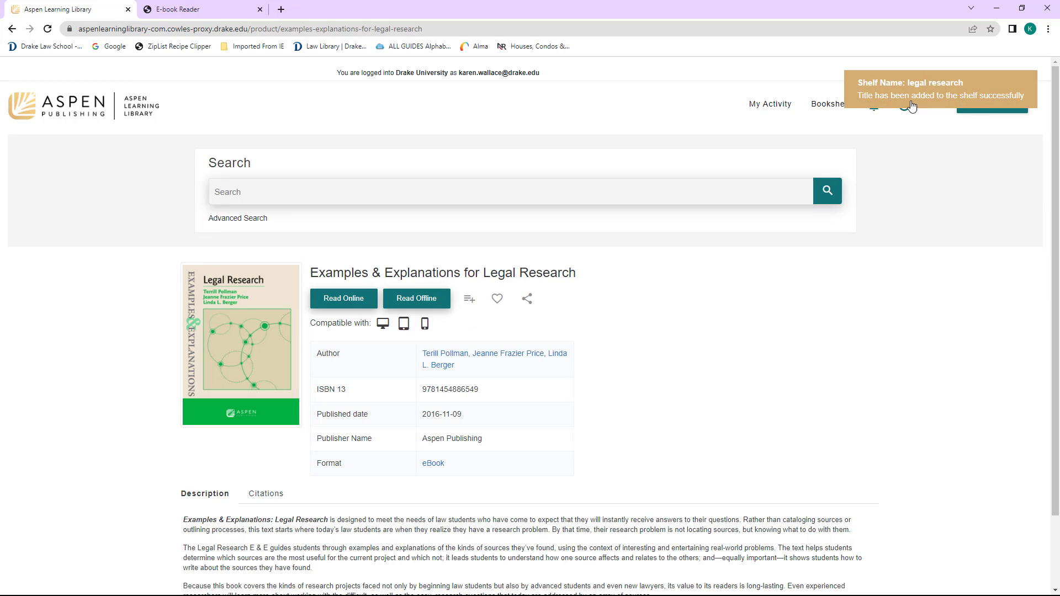
{"action": "mouse_move", "coordinate": [709, 390]}
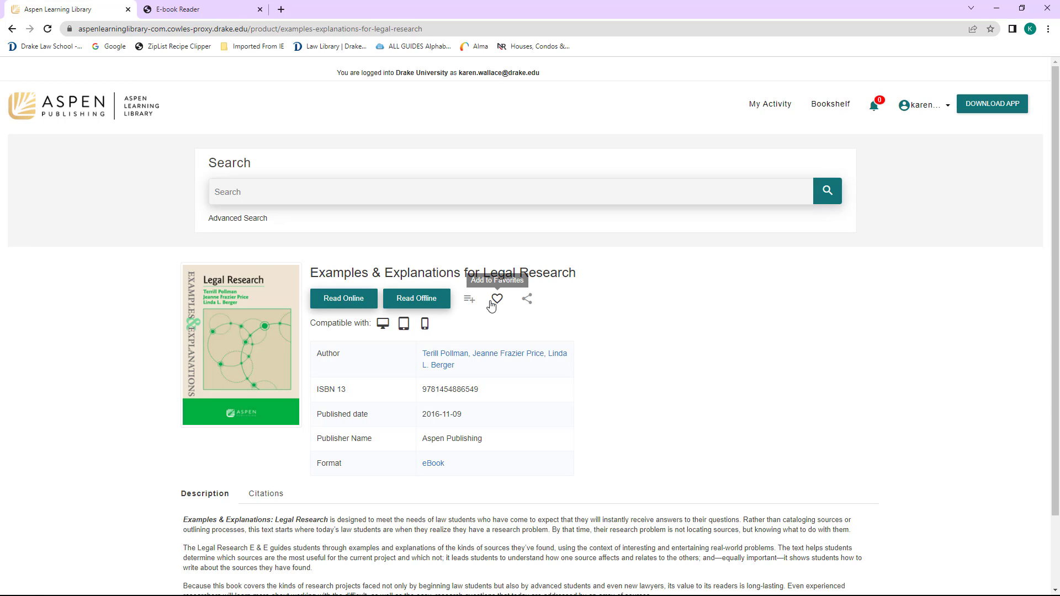
{"action": "left_click", "coordinate": [496, 299]}
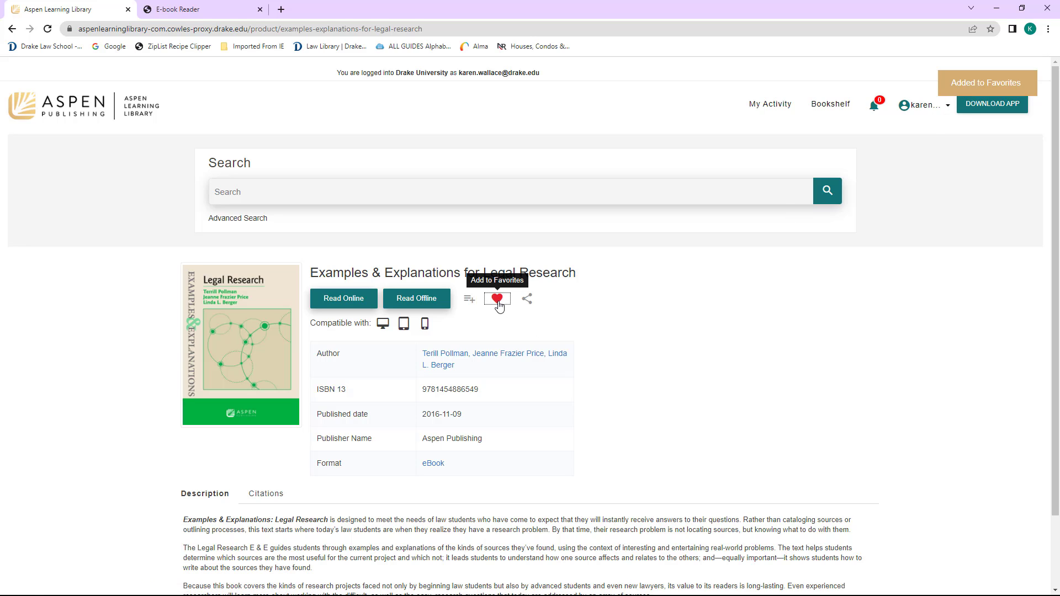
{"action": "left_click", "coordinate": [497, 299]}
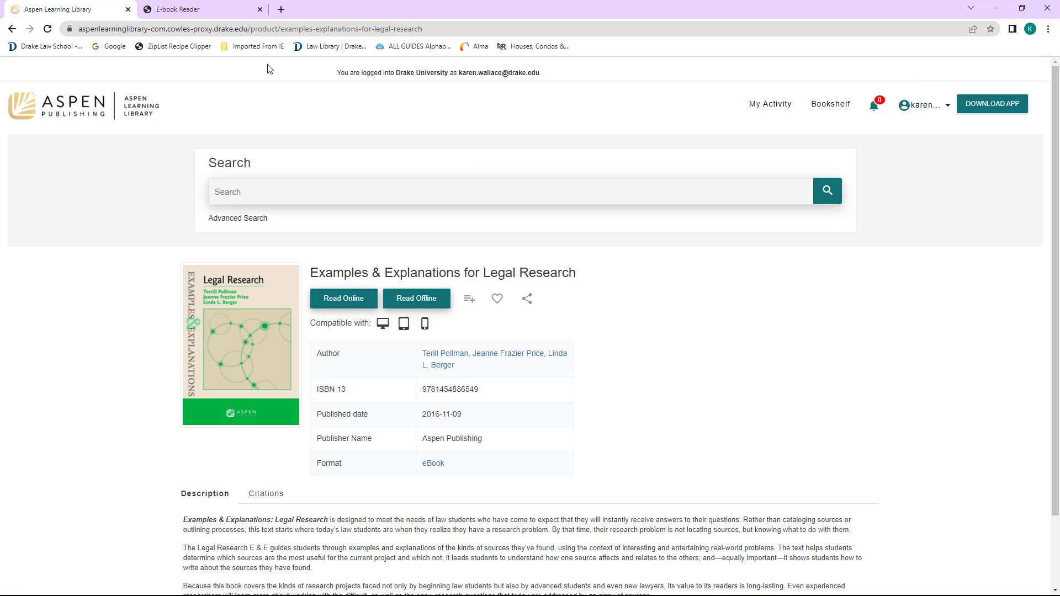
Read the book online, toggle the contents panel off and on, and show reader settings.
{"action": "left_click", "coordinate": [343, 298]}
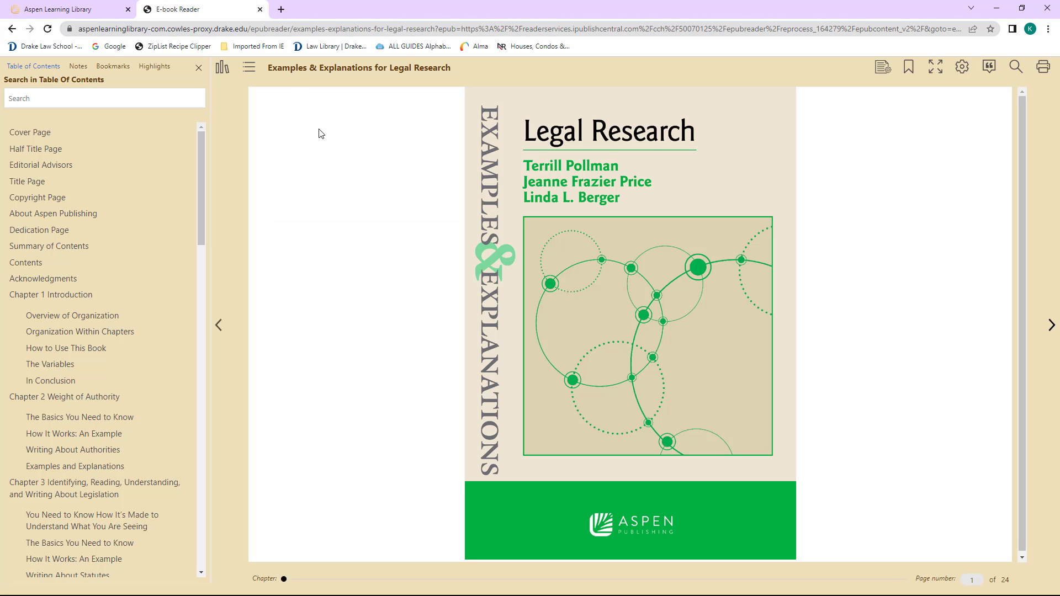
{"action": "mouse_move", "coordinate": [239, 108]}
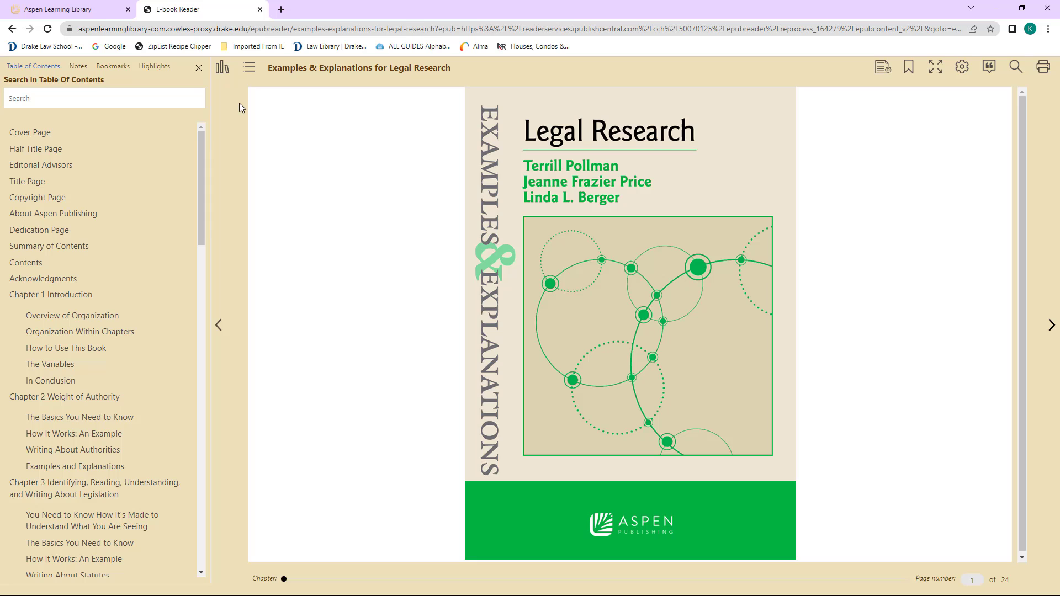
{"action": "mouse_move", "coordinate": [267, 109]}
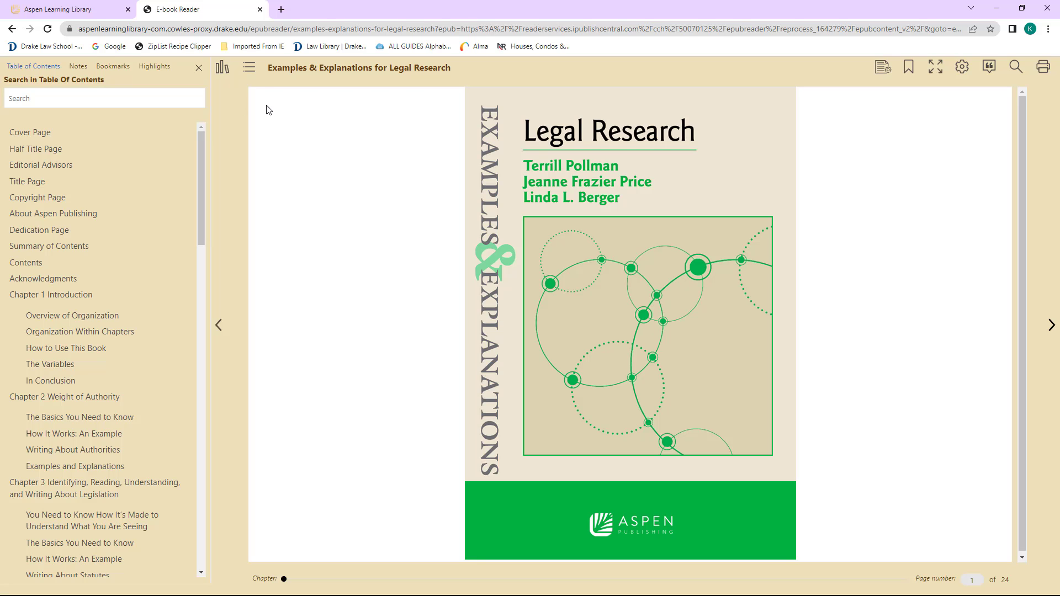
{"action": "left_click", "coordinate": [248, 66]}
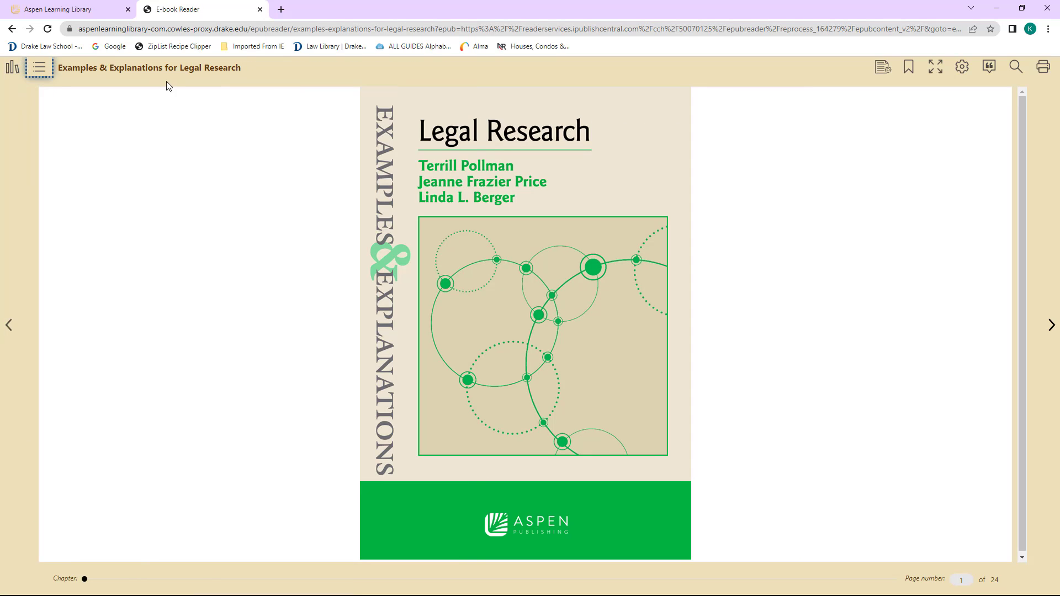
{"action": "left_click", "coordinate": [39, 67]}
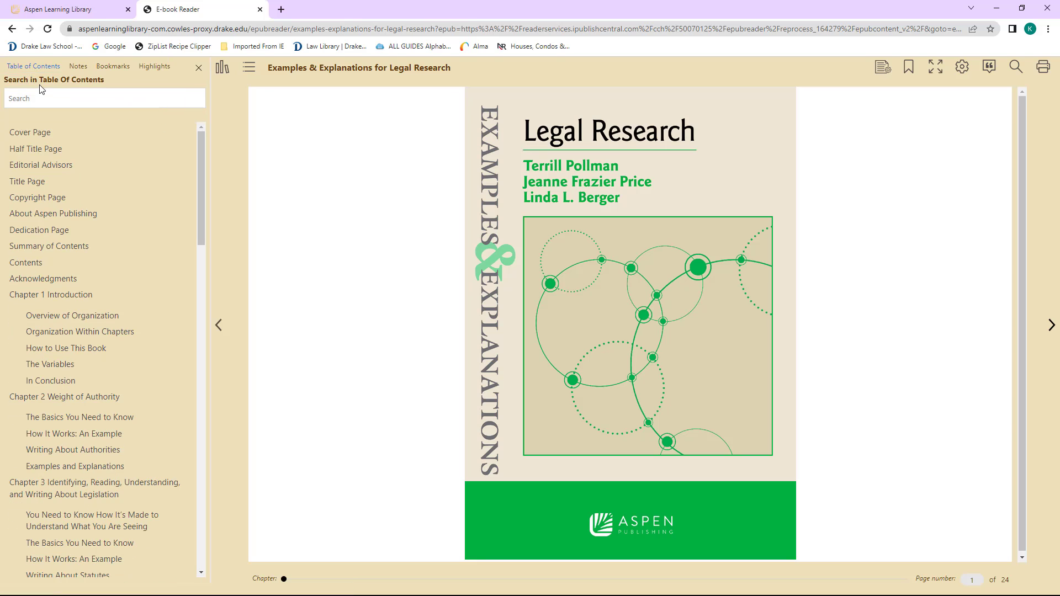
{"action": "mouse_move", "coordinate": [963, 67]}
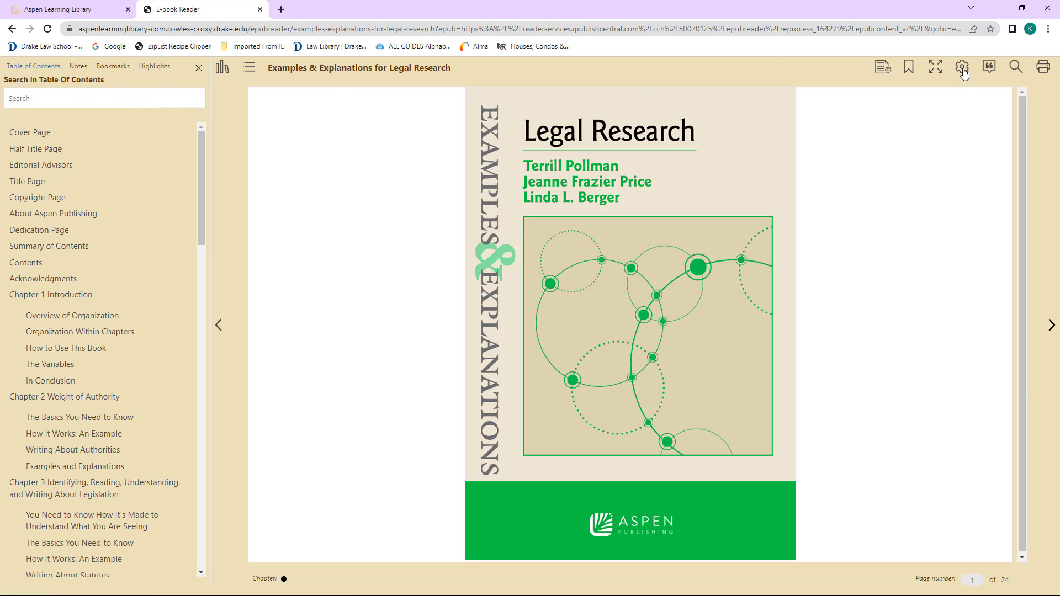
{"action": "left_click", "coordinate": [962, 66]}
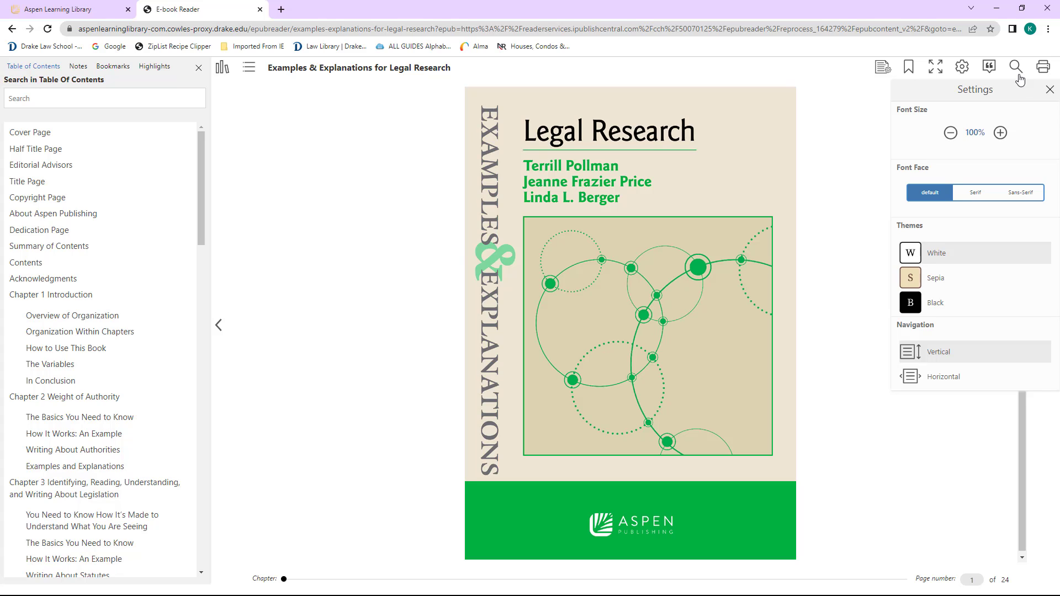
Search the book for 'librarians' and scroll to the highlighted match in Appendix A, Finding Sources.
{"action": "left_click", "coordinate": [1015, 67]}
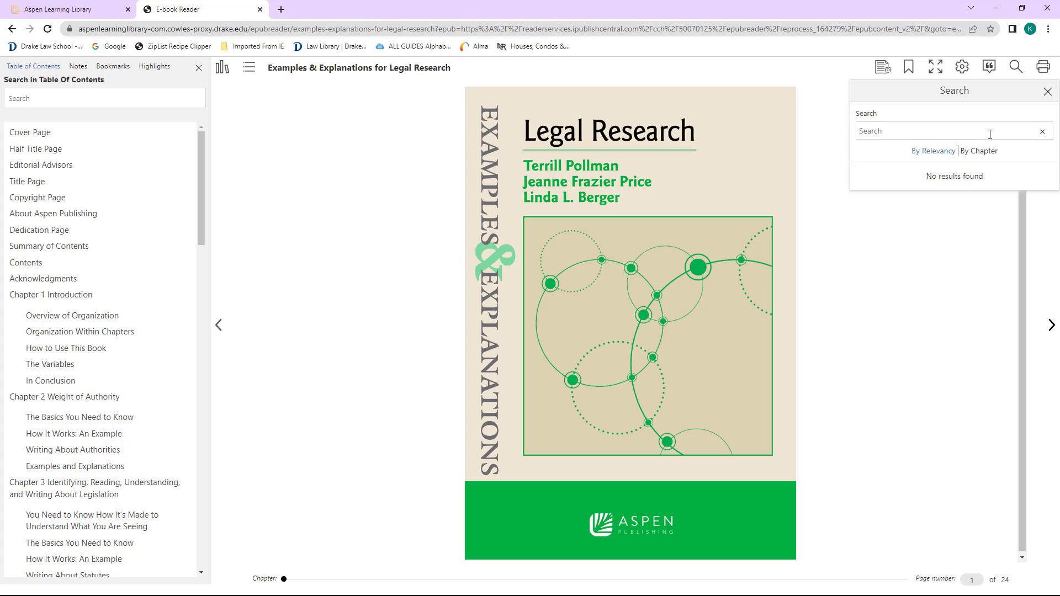
{"action": "type", "text": "librarians"}
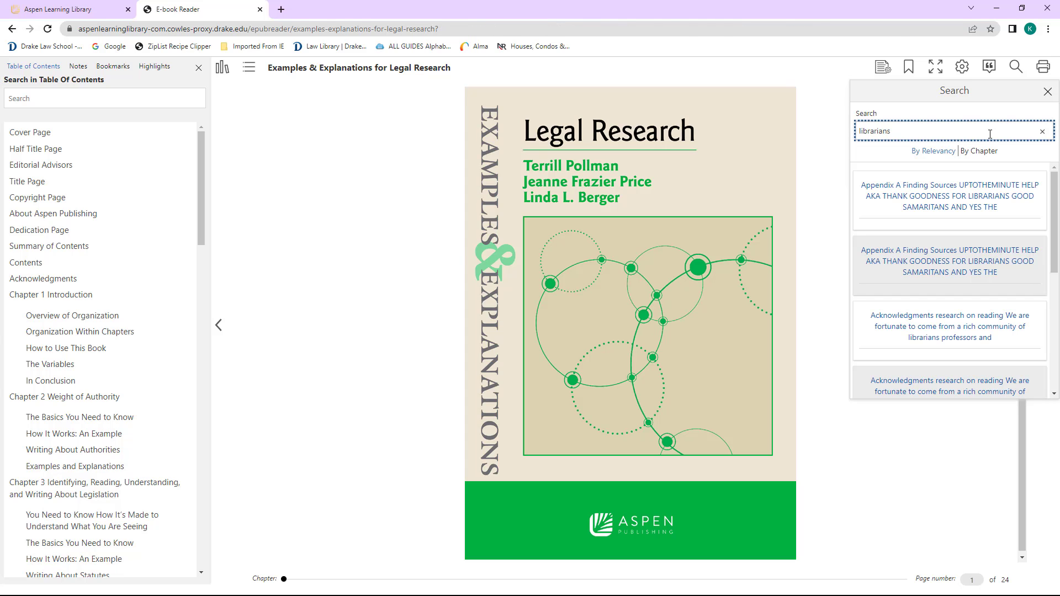
{"action": "mouse_move", "coordinate": [949, 196]}
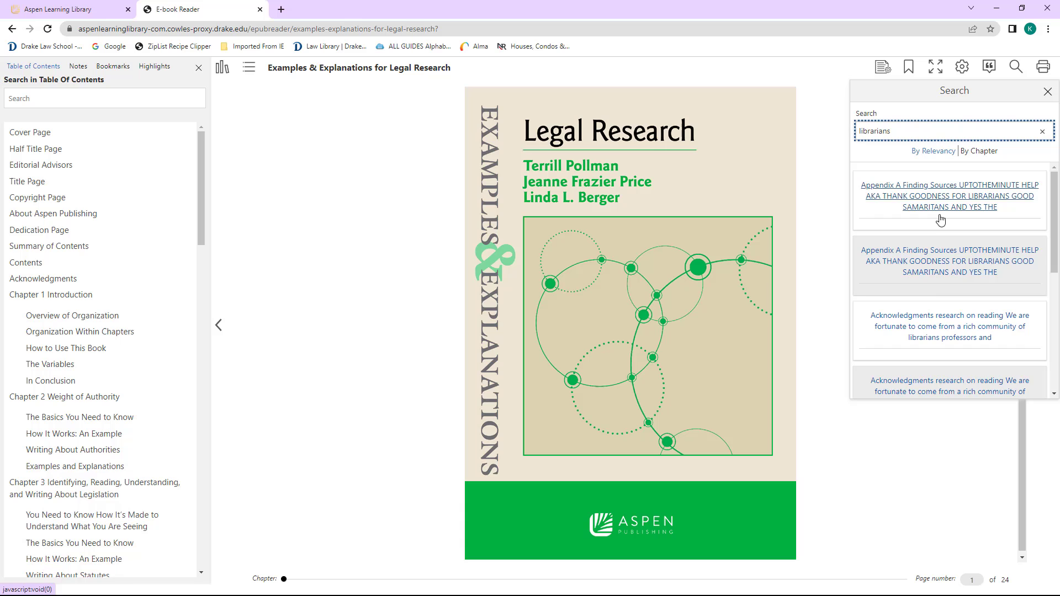
{"action": "mouse_move", "coordinate": [955, 205]}
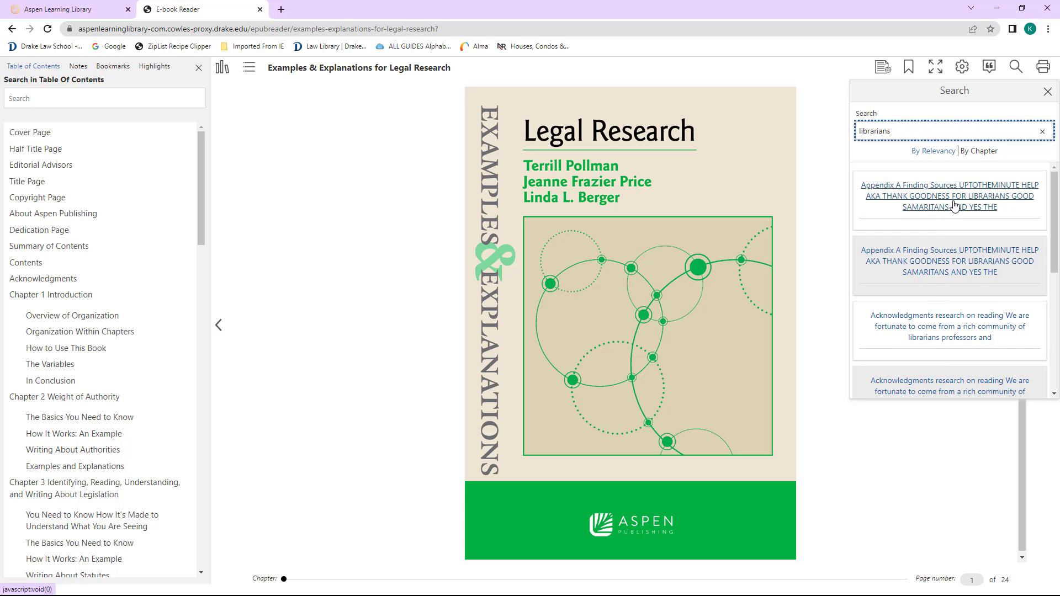
{"action": "left_click", "coordinate": [949, 196]}
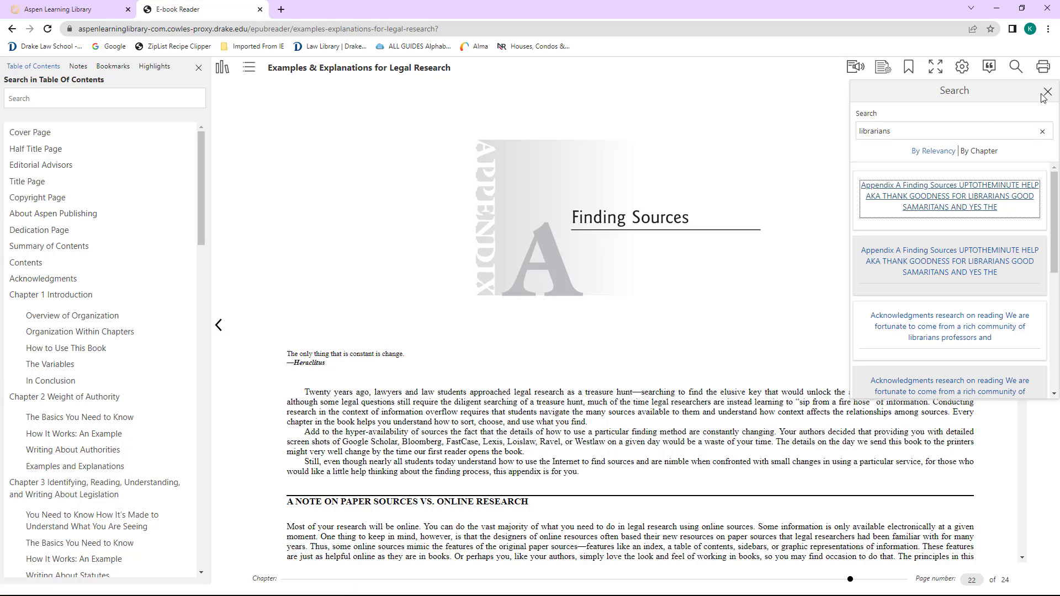
{"action": "left_click", "coordinate": [1047, 92]}
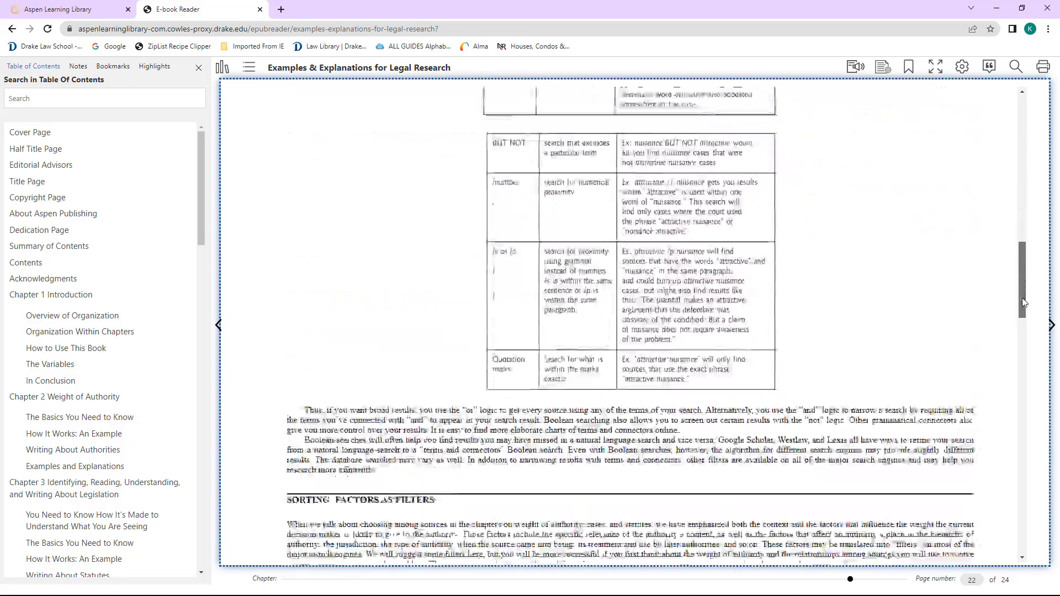
{"action": "scroll", "scroll_direction": "down", "scroll_amount": 3}
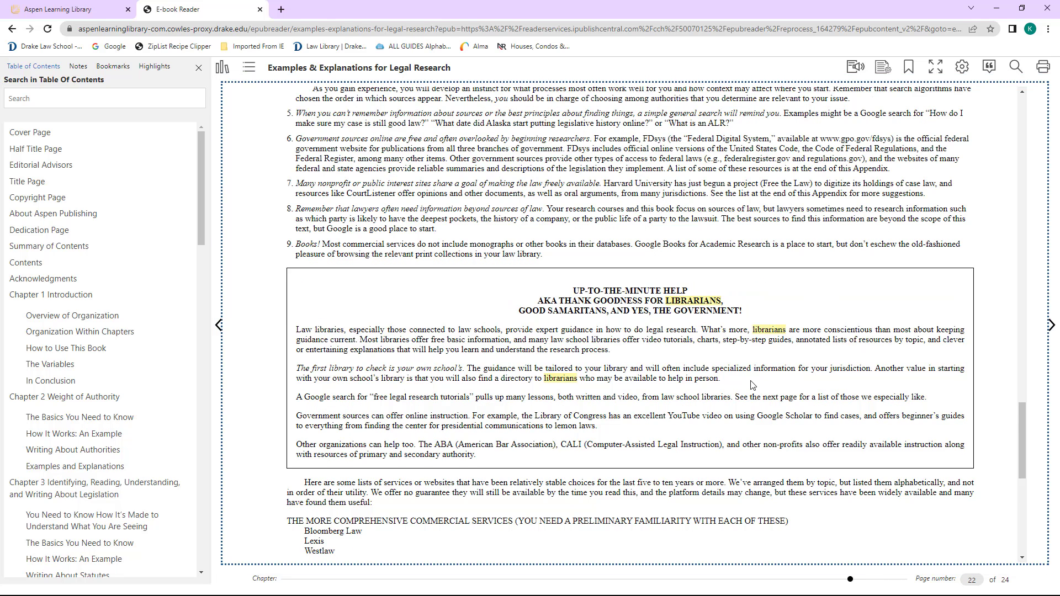
Select the librarians box opening and save a light purple note 'Get to know the Drake Law librarians'.
{"action": "left_click_drag", "start_coordinate": [689, 368], "coordinate": [720, 377]}
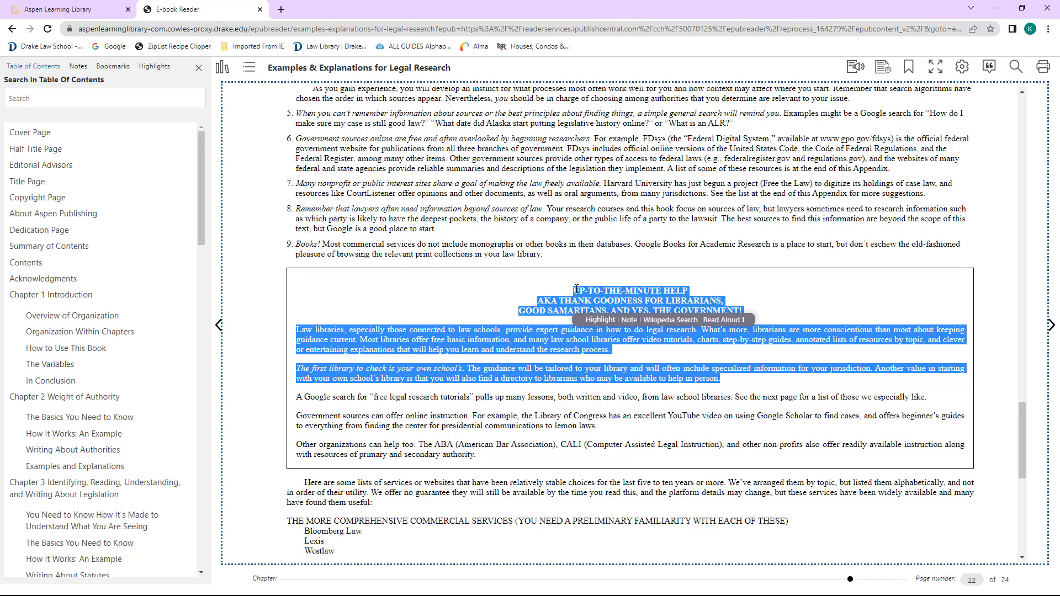
{"action": "mouse_move", "coordinate": [617, 327]}
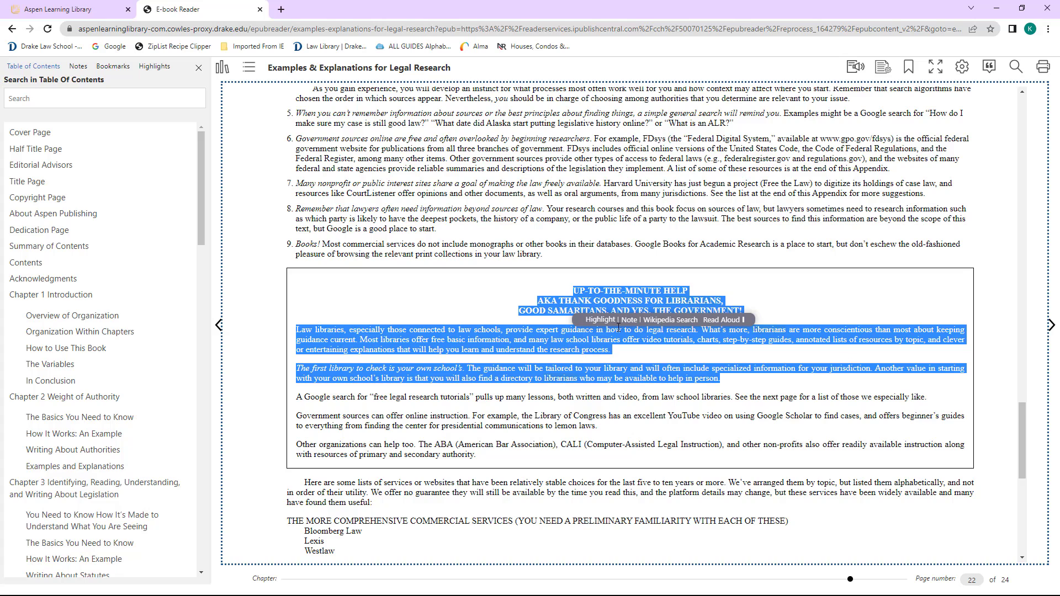
{"action": "mouse_move", "coordinate": [635, 326]}
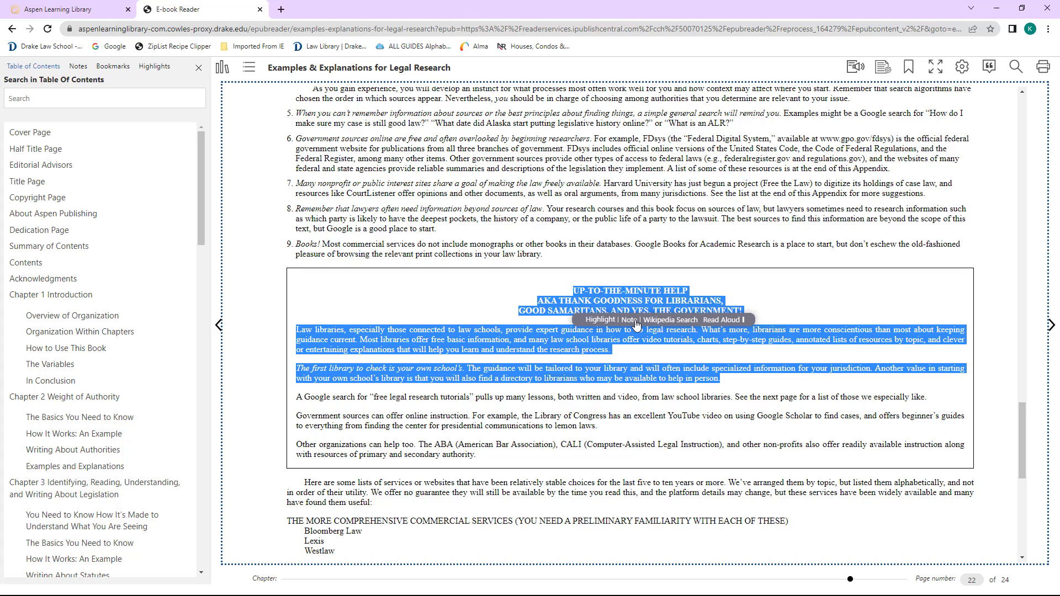
{"action": "left_click", "coordinate": [628, 319]}
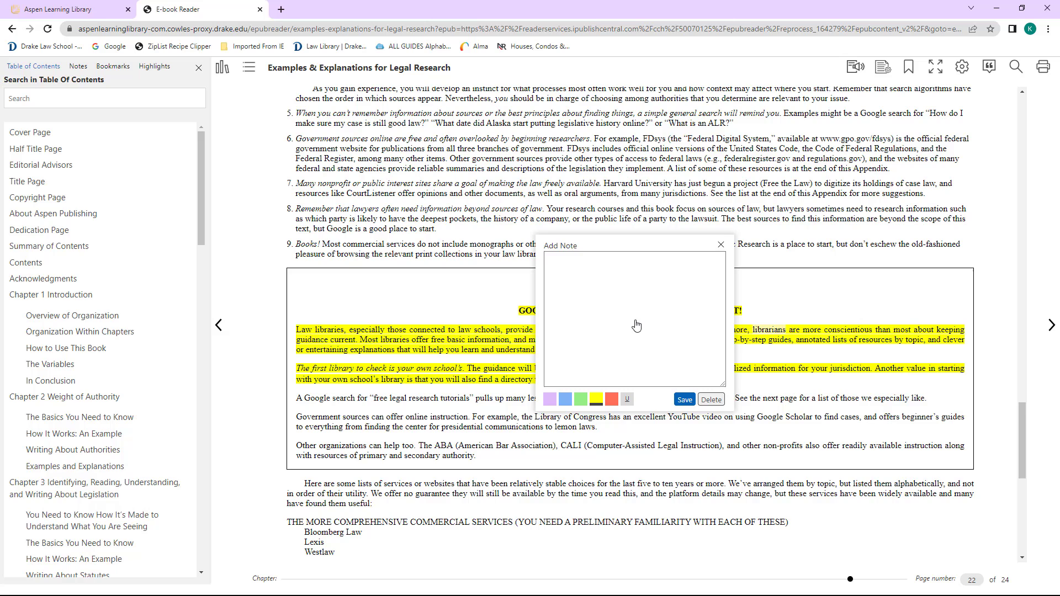
{"action": "mouse_move", "coordinate": [550, 398]}
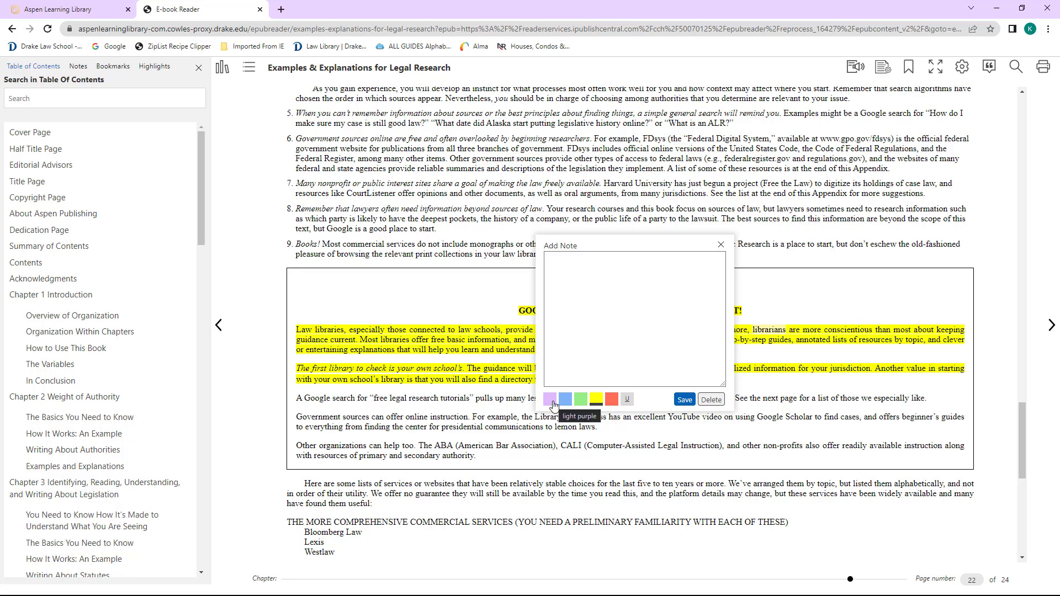
{"action": "left_click", "coordinate": [551, 399]}
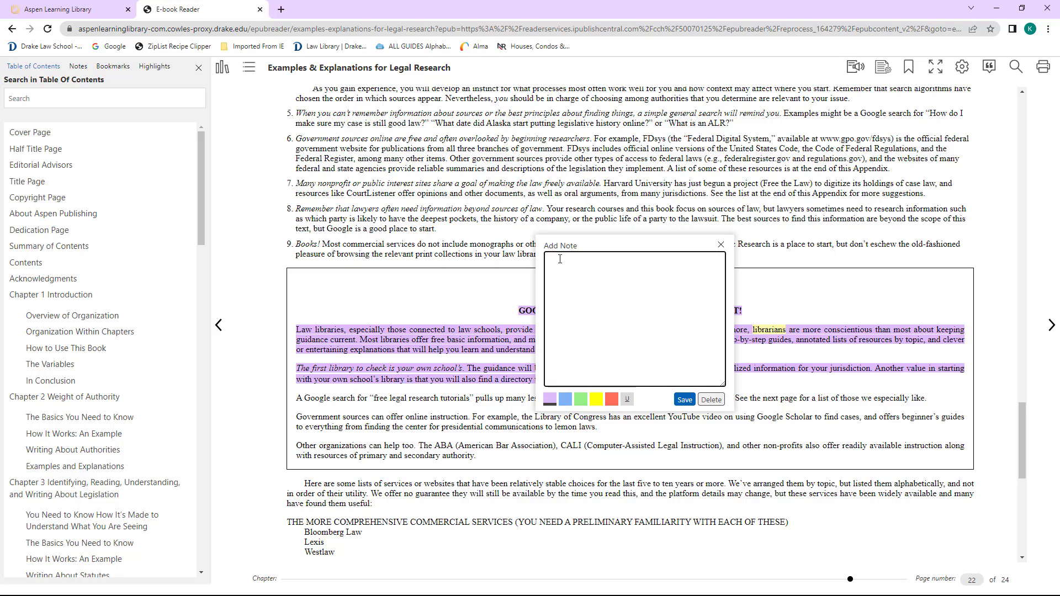
{"action": "type", "text": "Get to know the Drake Law librarians!"}
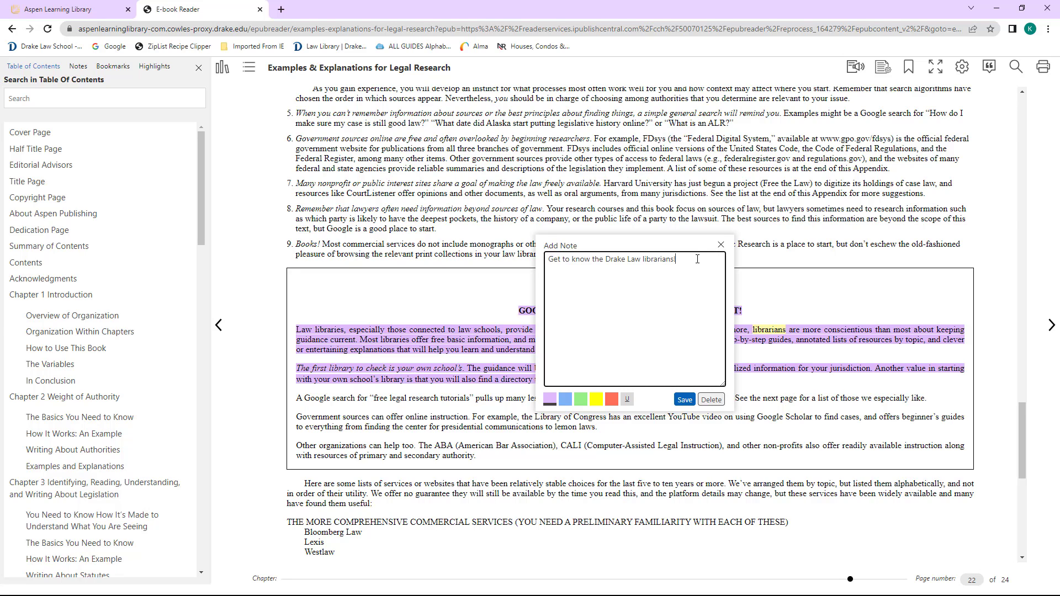
{"action": "left_click", "coordinate": [683, 400]}
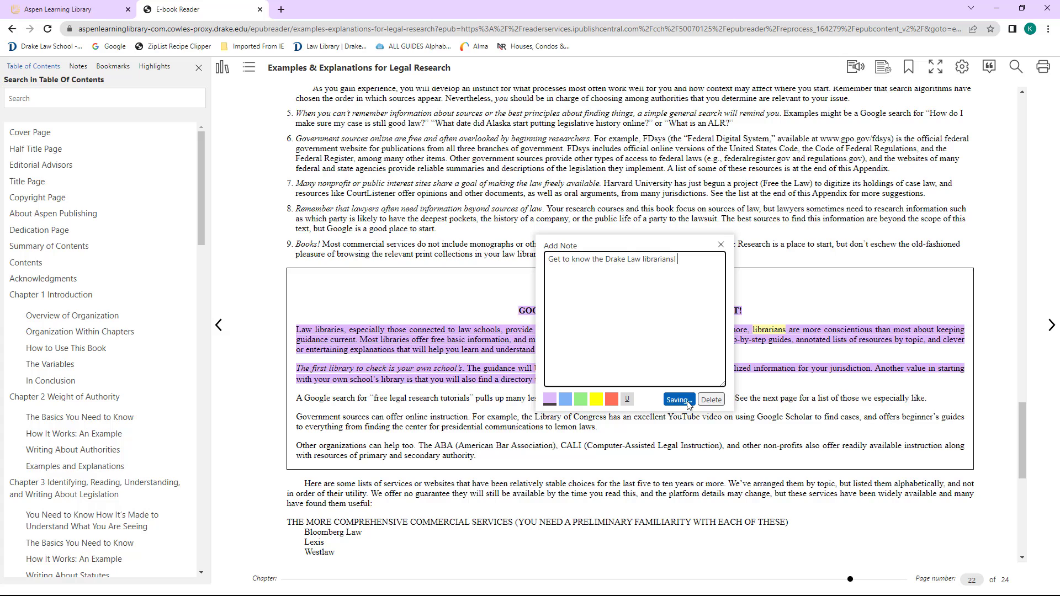
{"action": "left_click", "coordinate": [678, 400]}
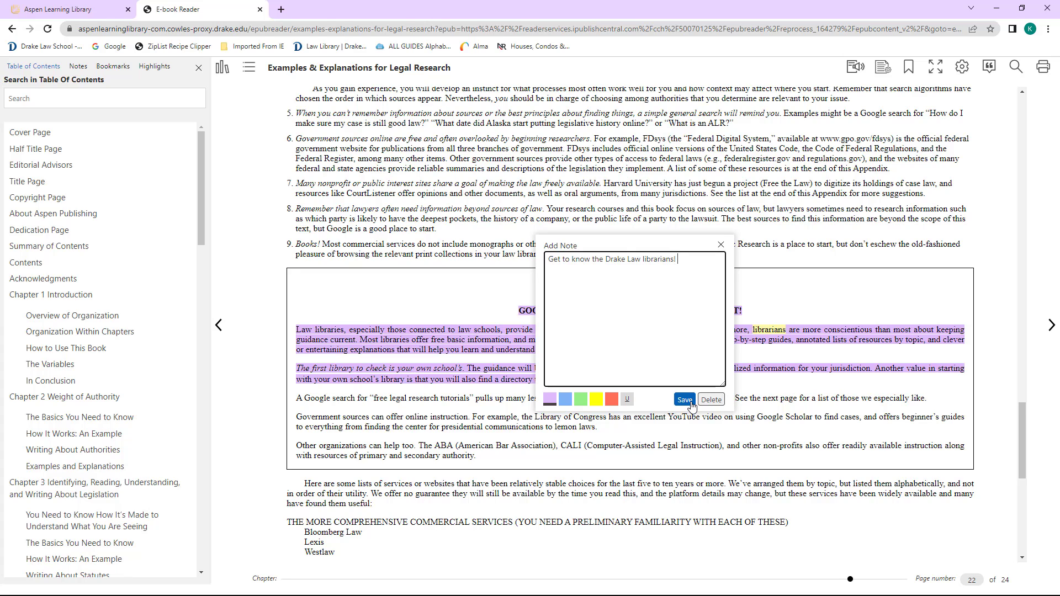
{"action": "mouse_move", "coordinate": [724, 253]}
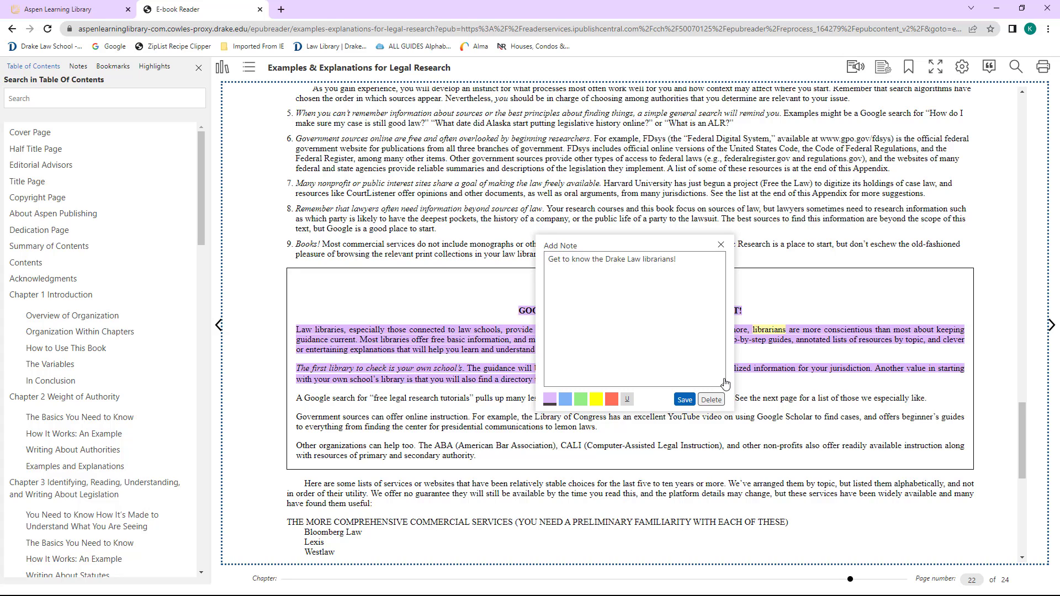
{"action": "left_click", "coordinate": [684, 399]}
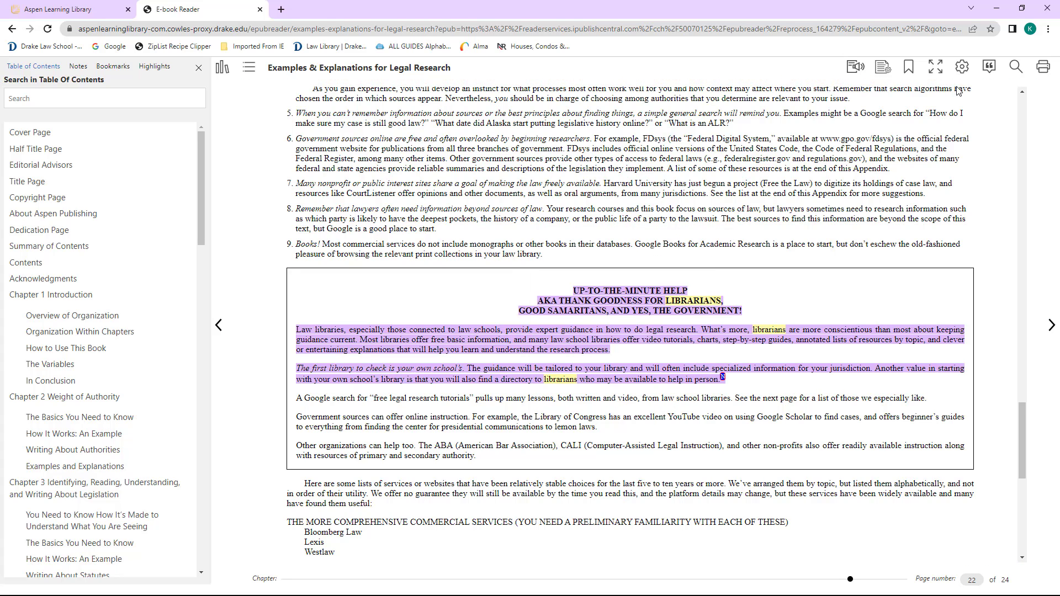
Bookmark page 22, then browse the Notes and Bookmarks lists and return to the librarians note.
{"action": "left_click", "coordinate": [909, 66]}
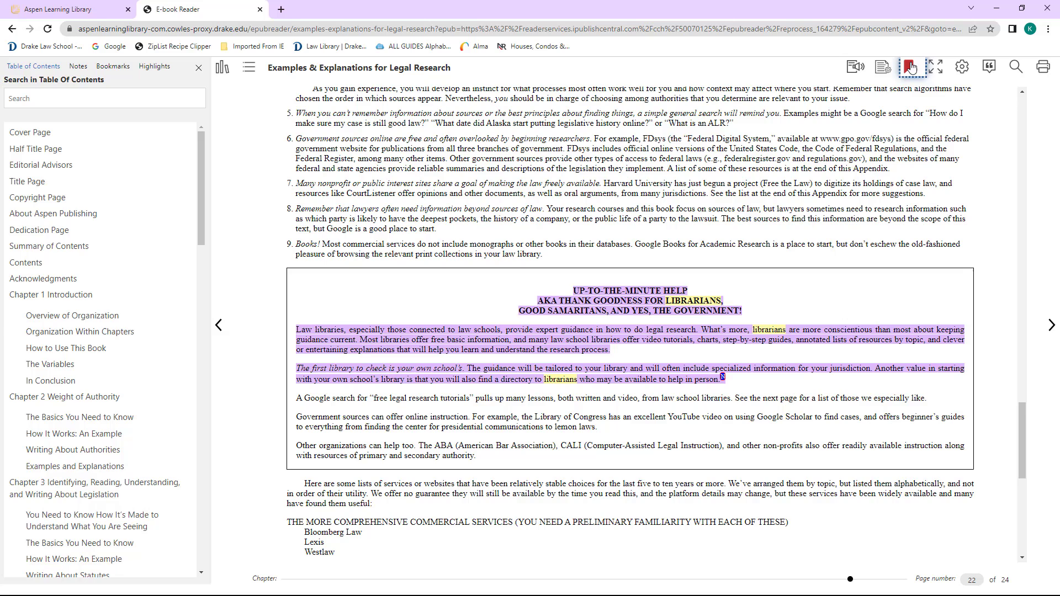
{"action": "mouse_move", "coordinate": [910, 67]}
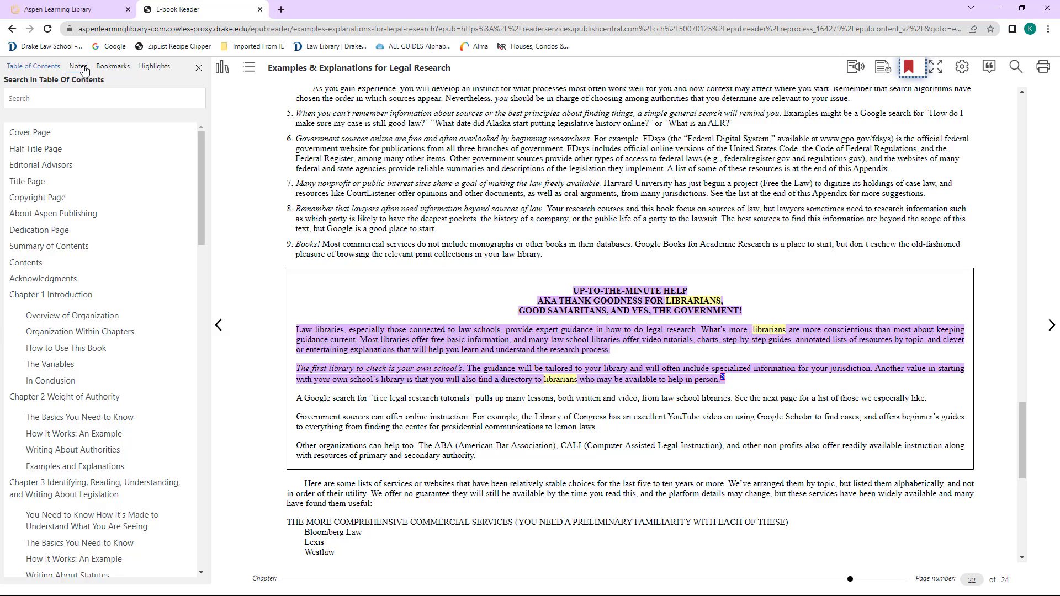
{"action": "left_click", "coordinate": [77, 66]}
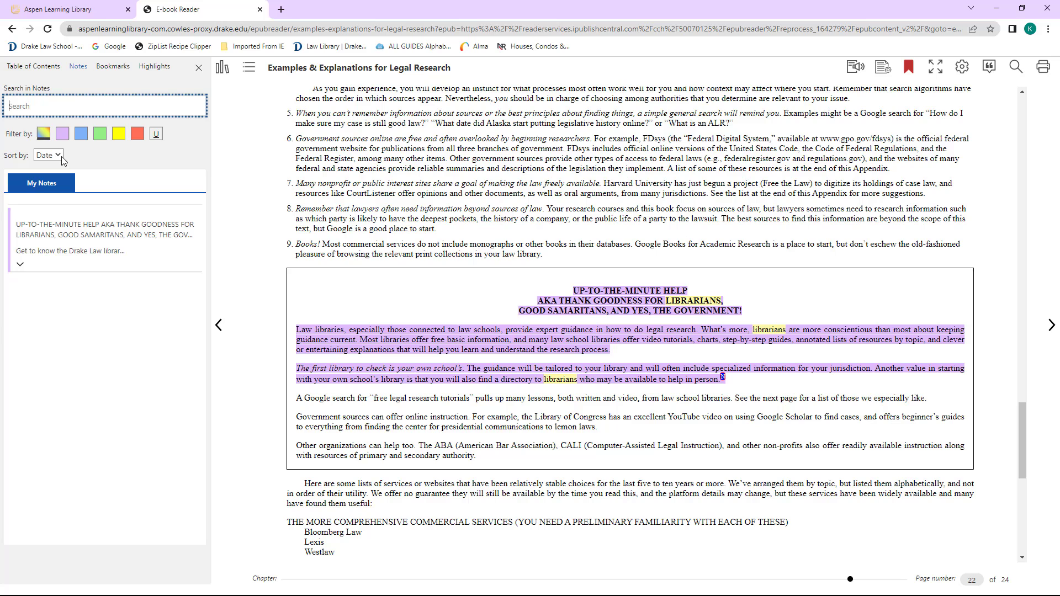
{"action": "mouse_move", "coordinate": [113, 66]}
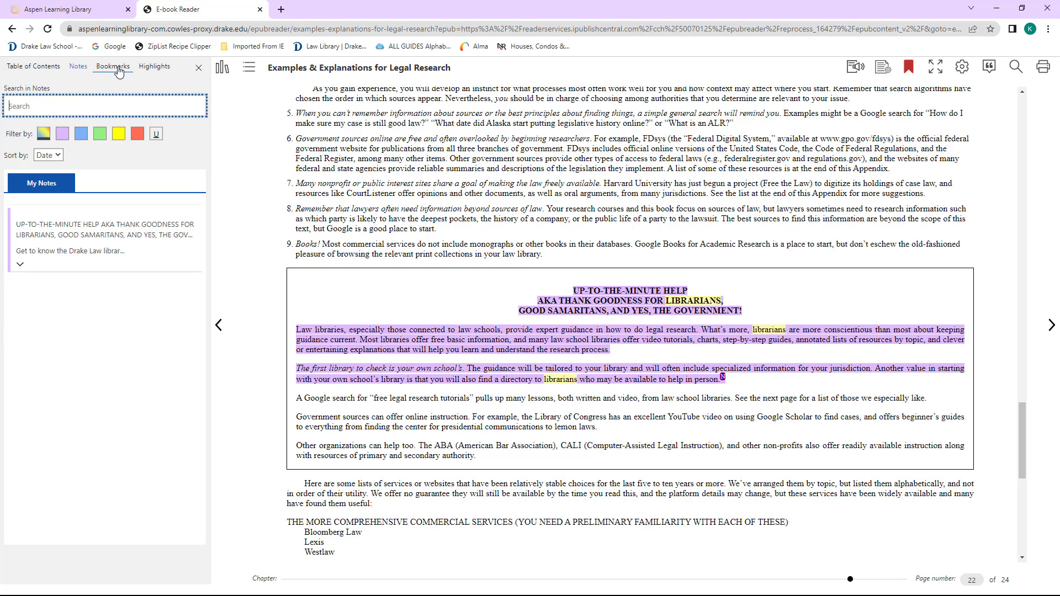
{"action": "left_click", "coordinate": [112, 66]}
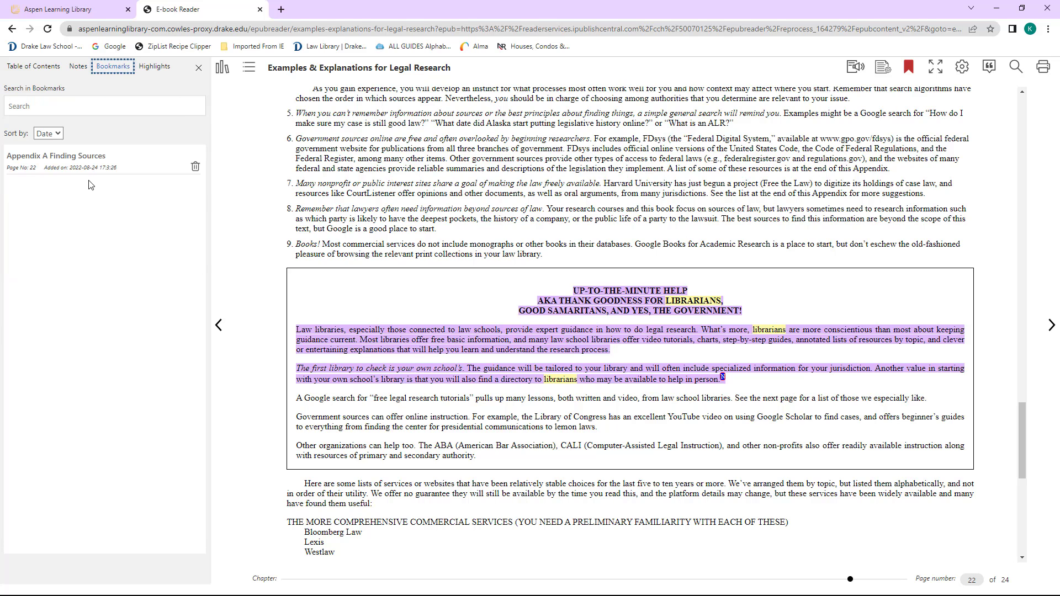
{"action": "left_click", "coordinate": [77, 66]}
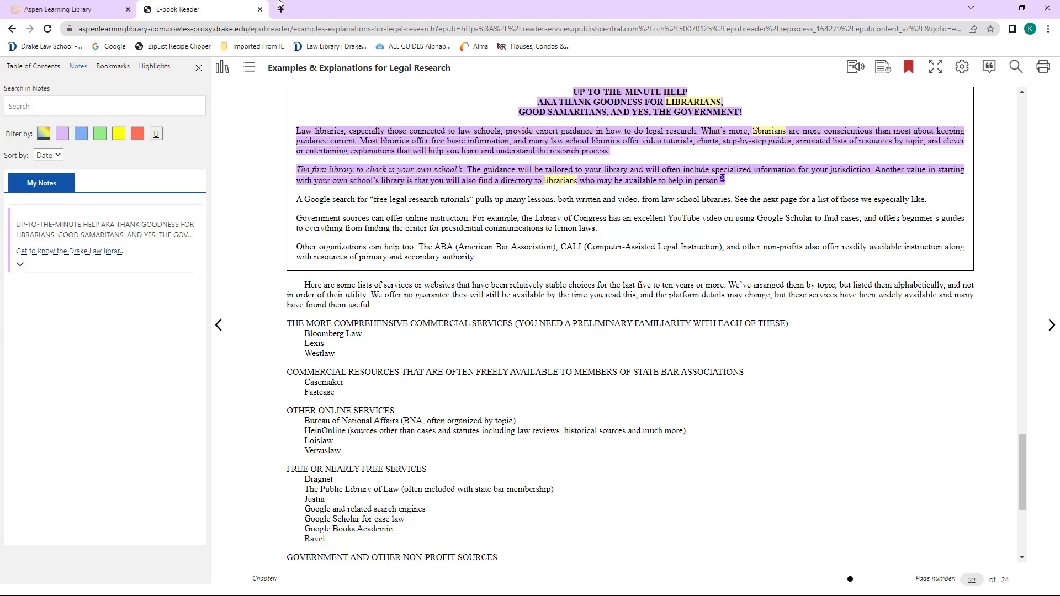
Return to the library tab, open My Activity, and scroll the notes and highlights list.
{"action": "left_click", "coordinate": [67, 9]}
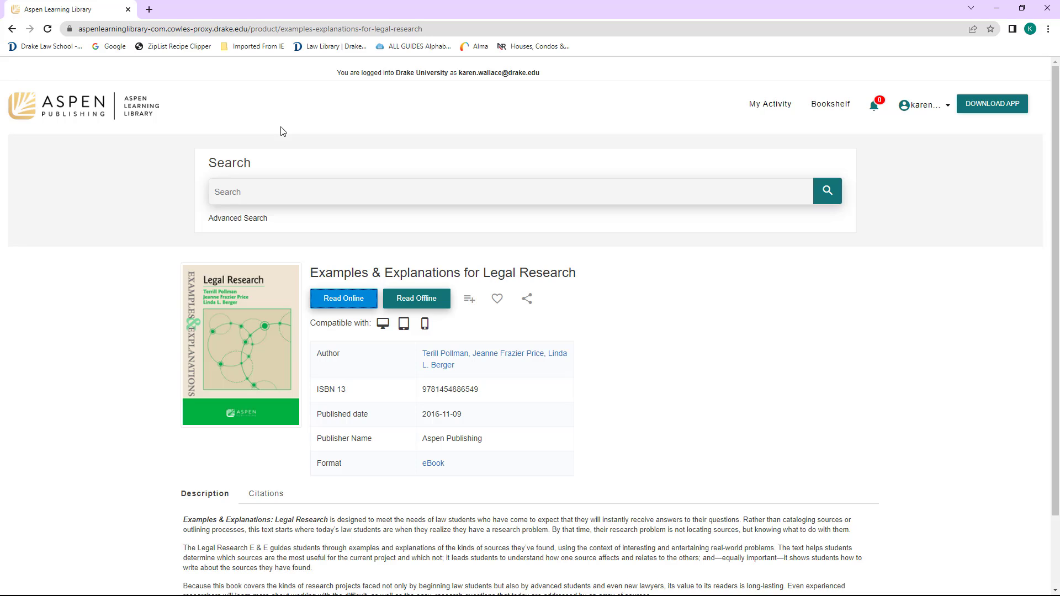
{"action": "mouse_move", "coordinate": [768, 120]}
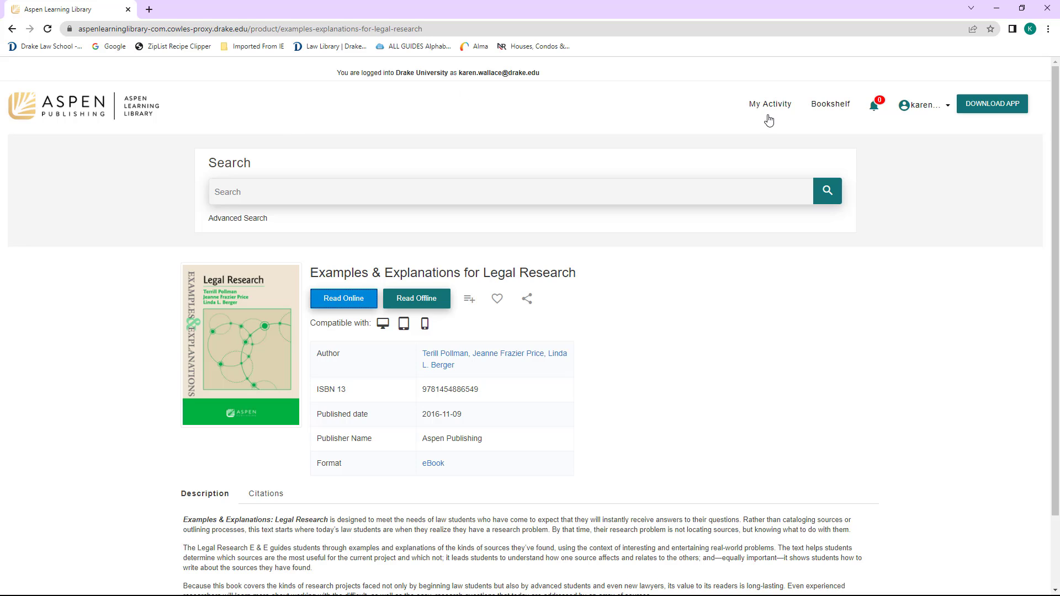
{"action": "left_click", "coordinate": [770, 103]}
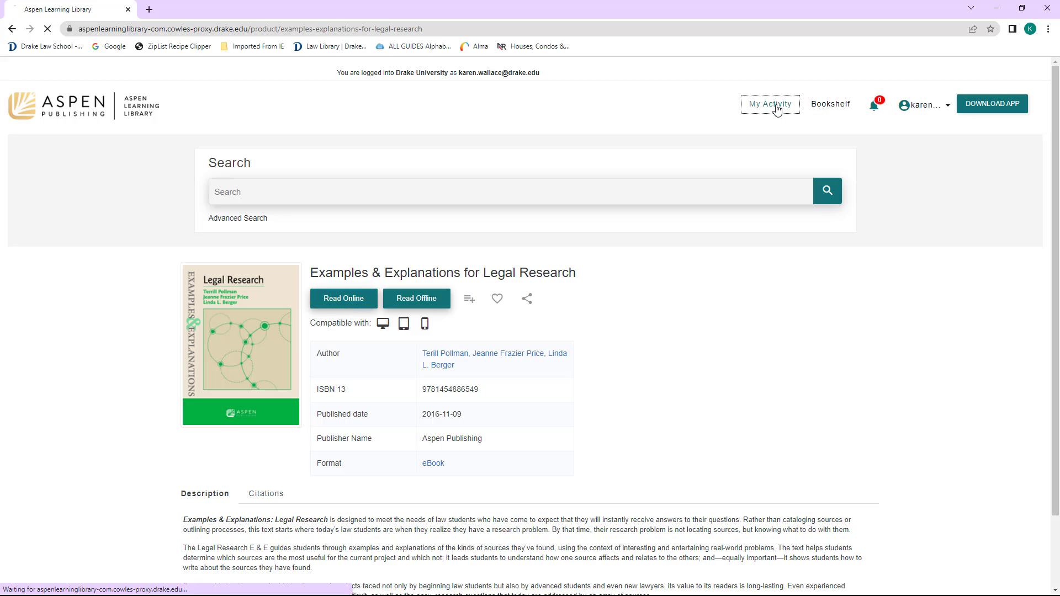
{"action": "left_click", "coordinate": [769, 104]}
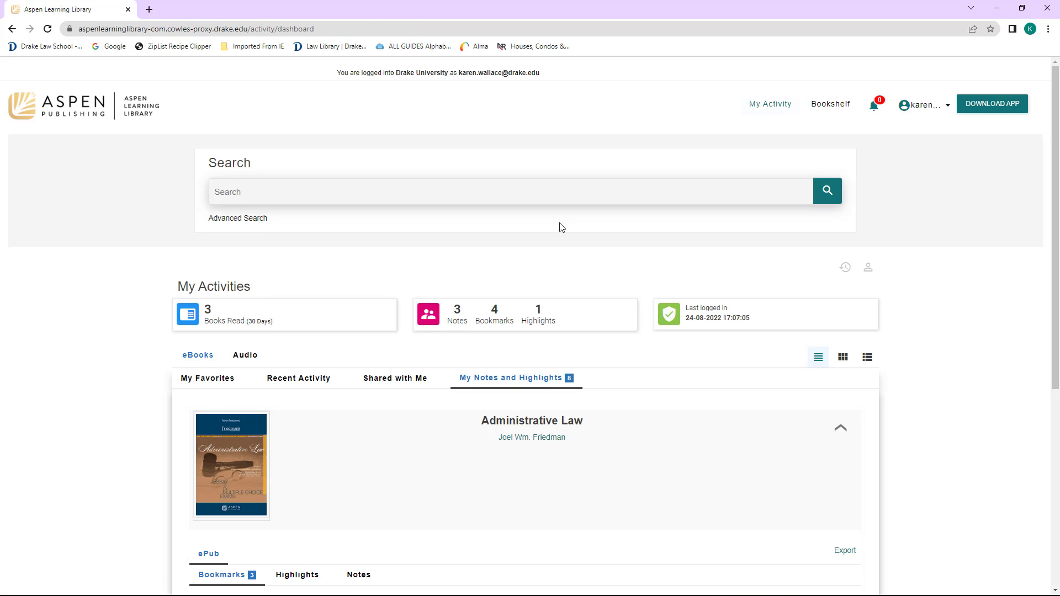
{"action": "mouse_move", "coordinate": [298, 377]}
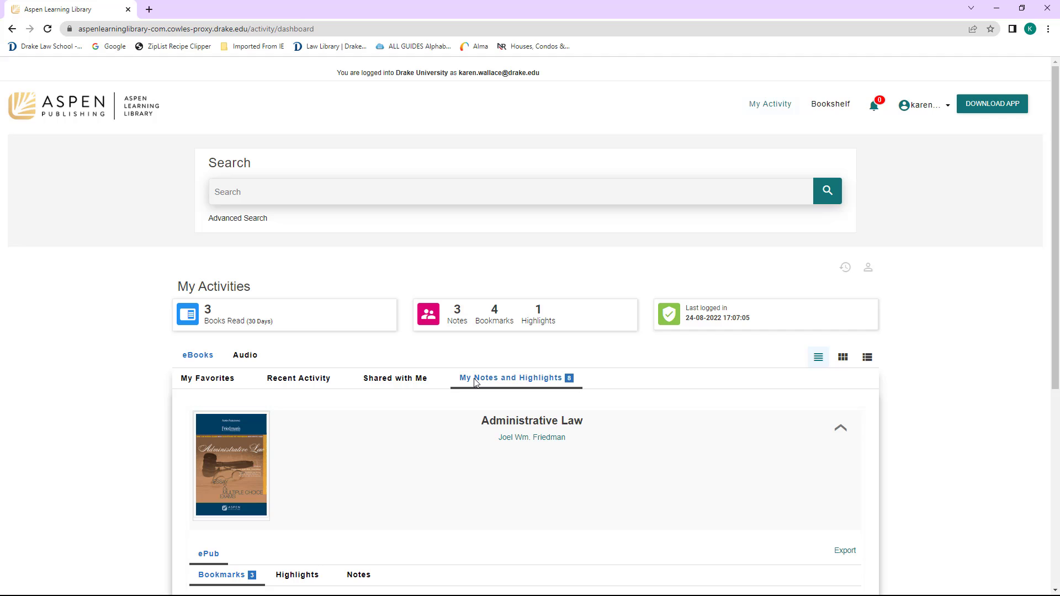
{"action": "mouse_move", "coordinate": [1028, 294]}
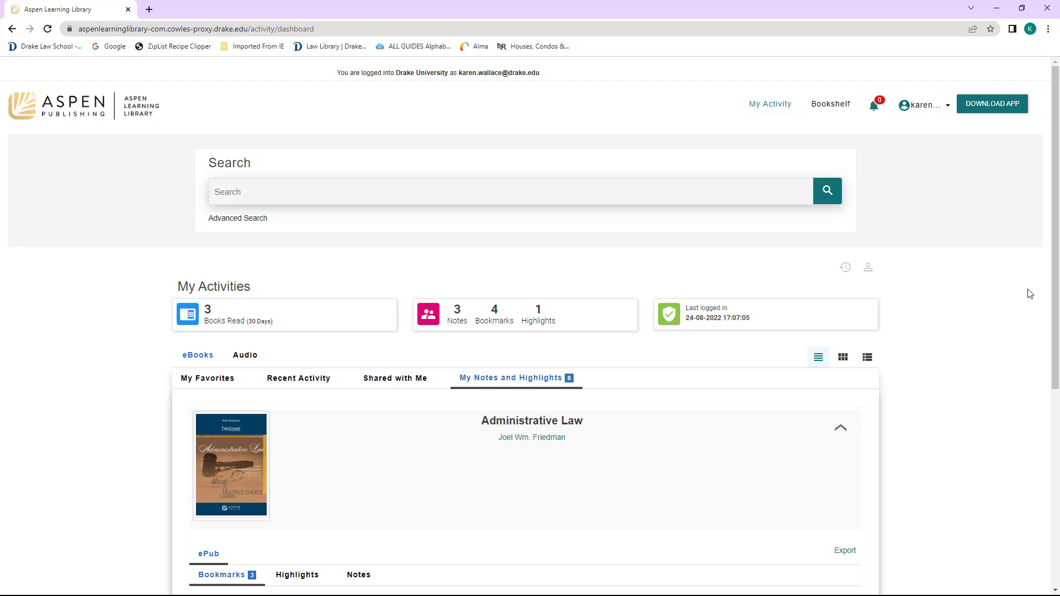
{"action": "scroll", "scroll_direction": "down", "scroll_amount": 3}
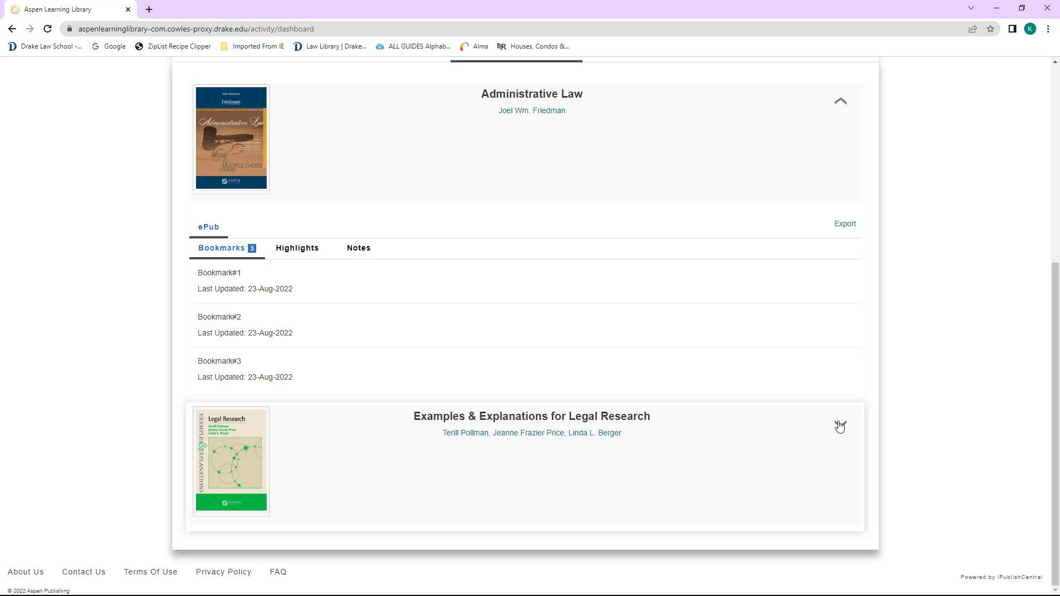
Expand the Legal Research entry in My Activity and view its saved note, then return.
{"action": "left_click", "coordinate": [841, 427]}
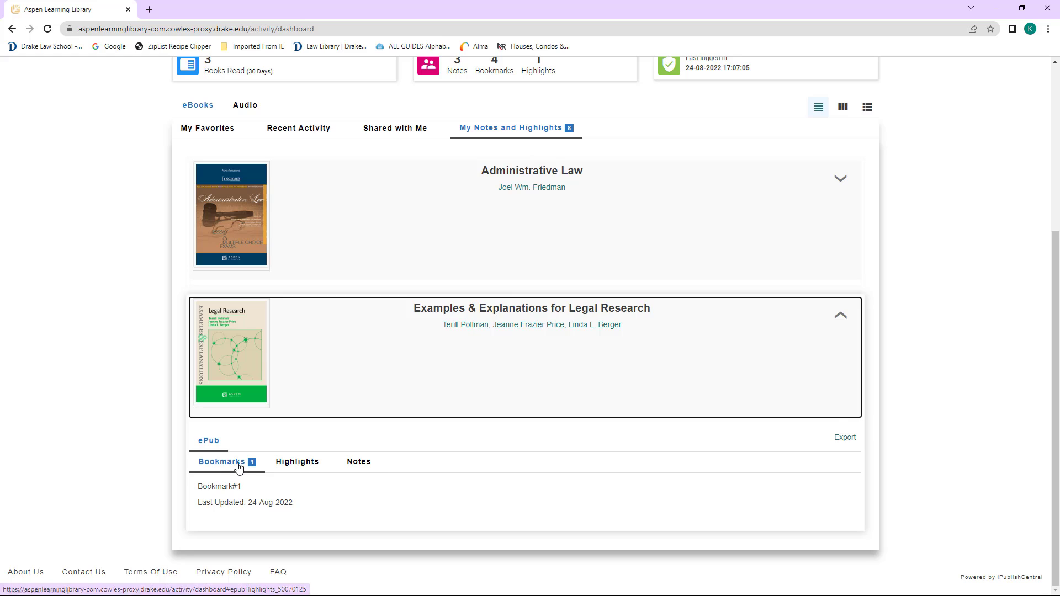
{"action": "left_click", "coordinate": [358, 462]}
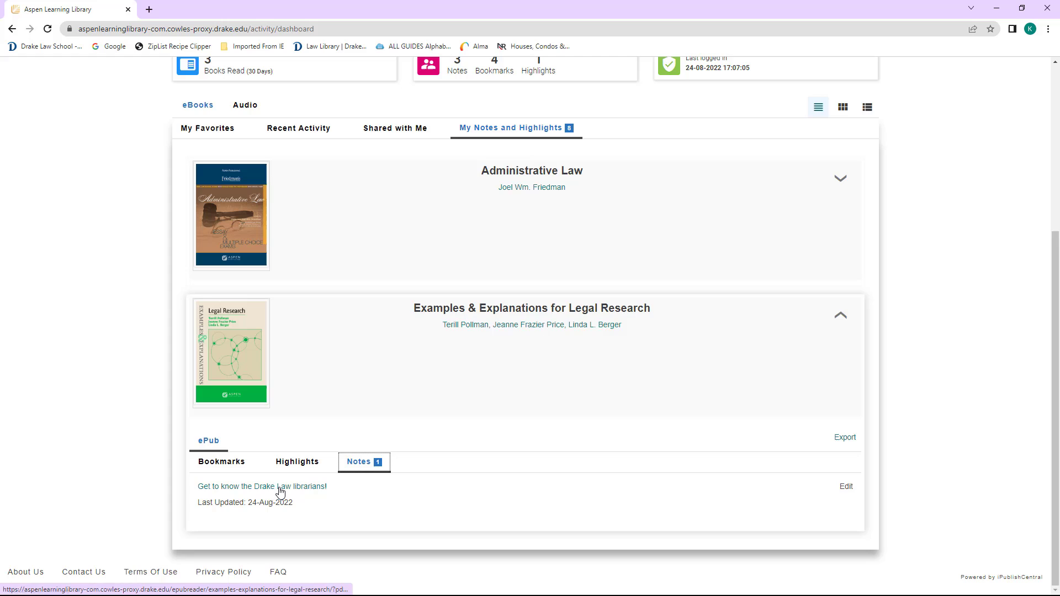
{"action": "left_click", "coordinate": [261, 486]}
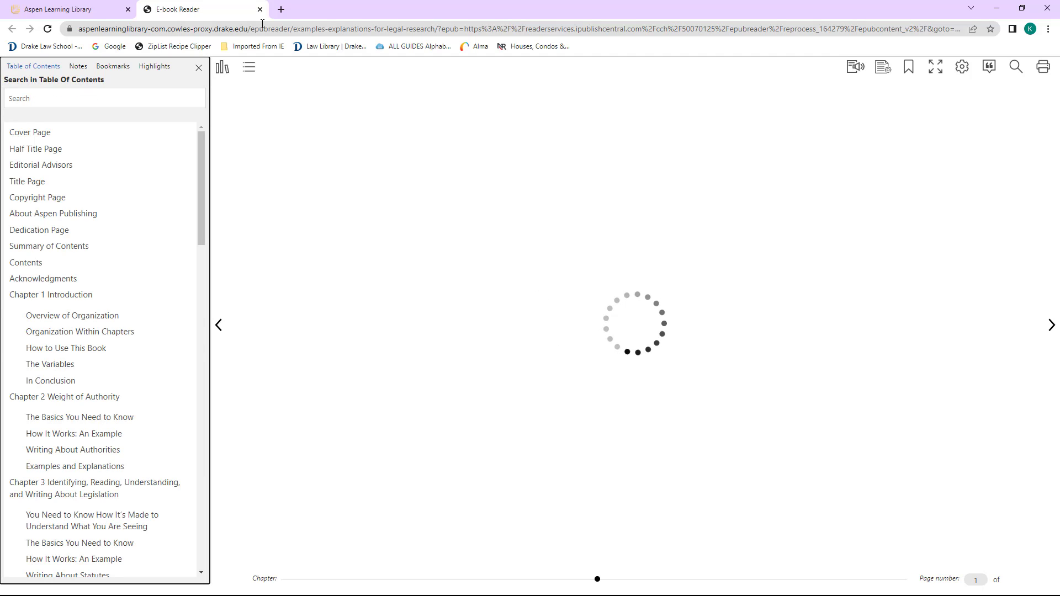
{"action": "left_click", "coordinate": [259, 9]}
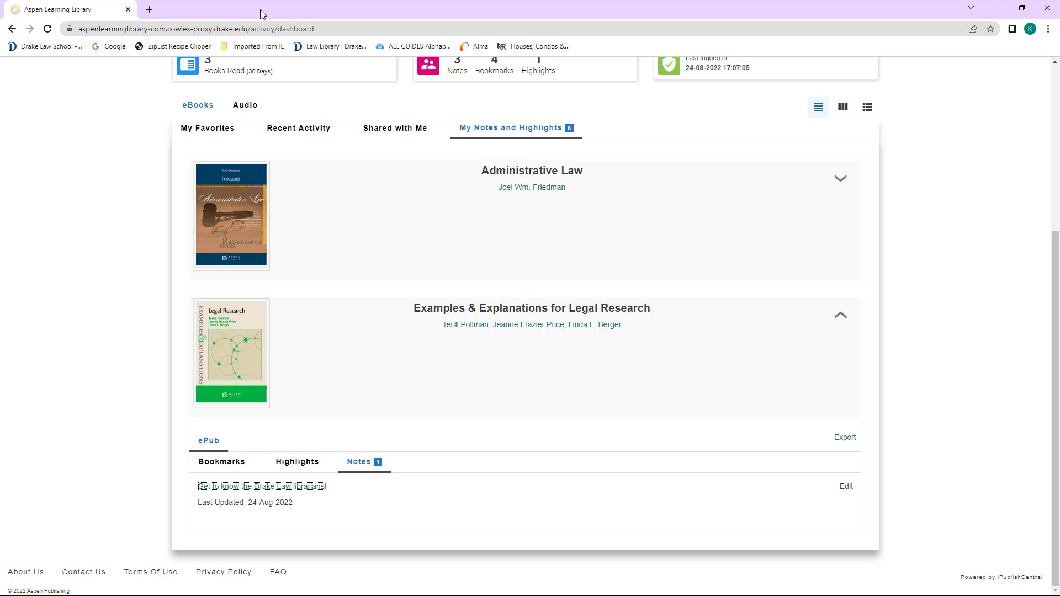
Open Bookmark#1 from the Bookmarks tab, reopening the e-book at page 22.
{"action": "left_click", "coordinate": [221, 461]}
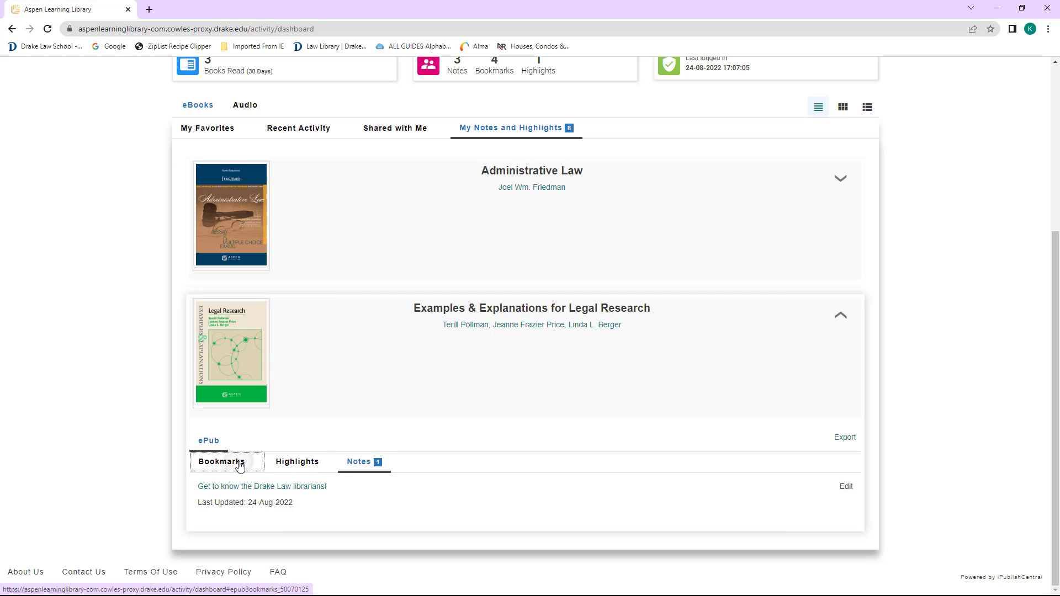
{"action": "left_click", "coordinate": [222, 461]}
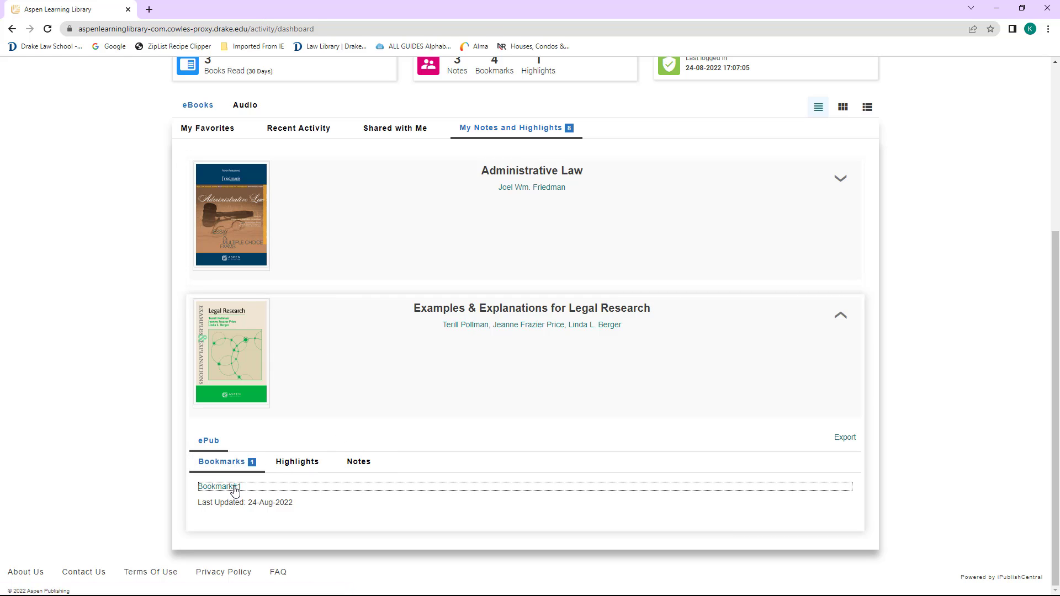
{"action": "left_click", "coordinate": [217, 487]}
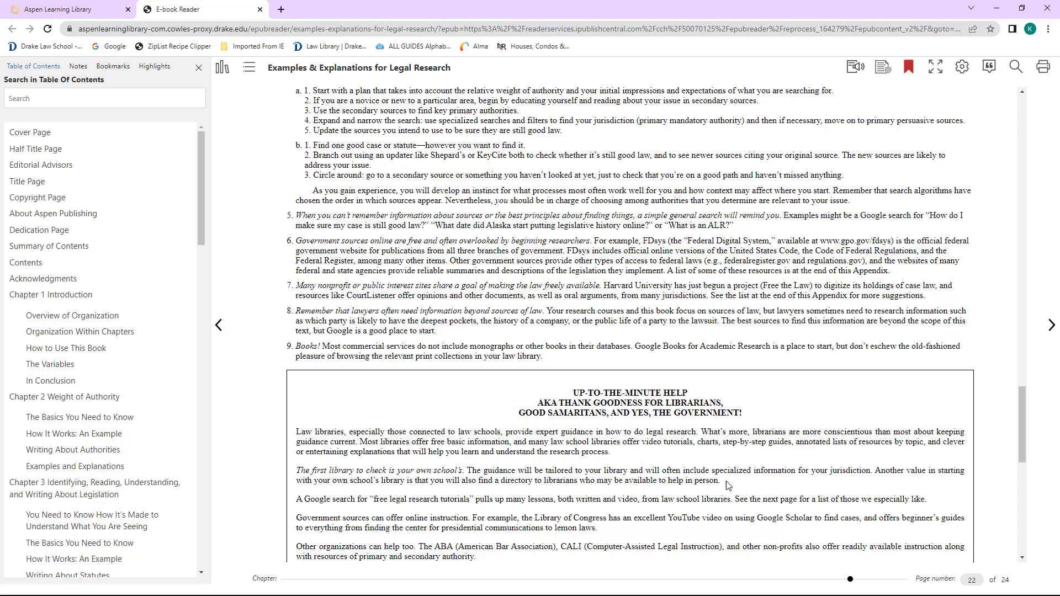
{"action": "mouse_move", "coordinate": [314, 289]}
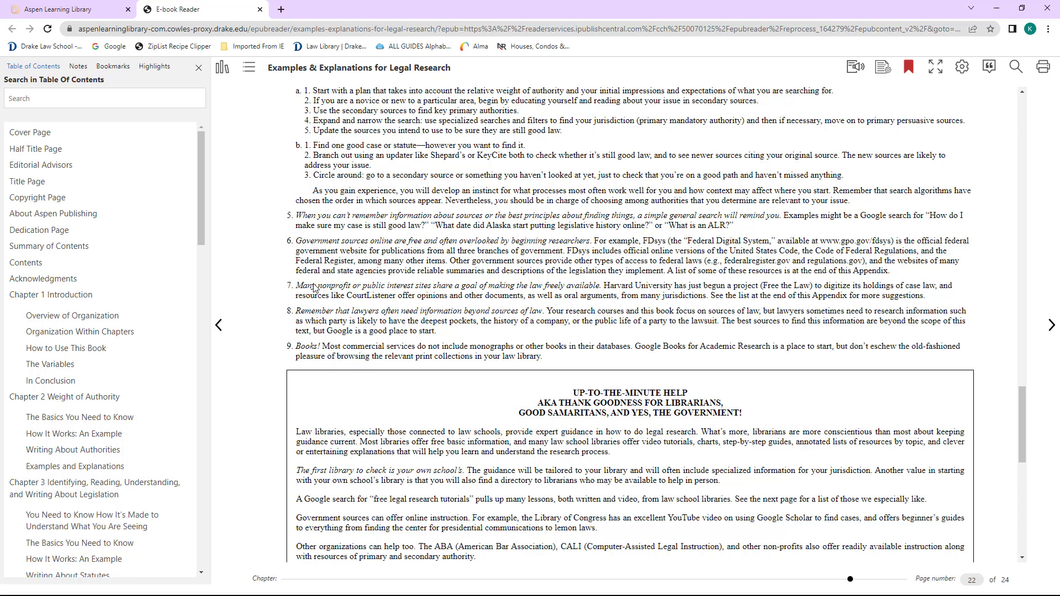
Delete the 'Get to know the Drake Law librarians!' note from the reader's Notes list.
{"action": "left_click", "coordinate": [78, 66]}
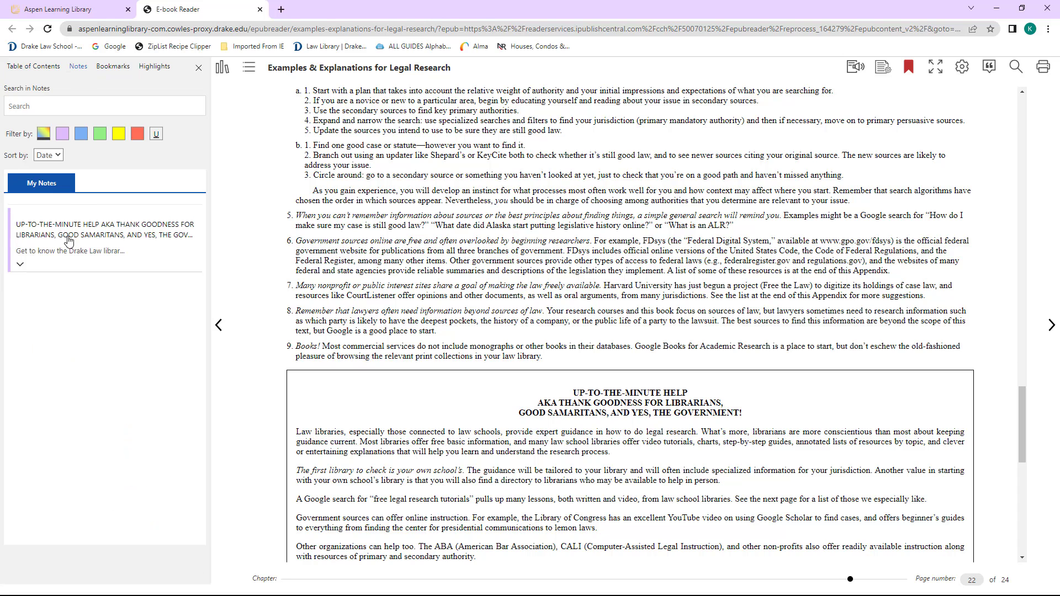
{"action": "left_click", "coordinate": [69, 250]}
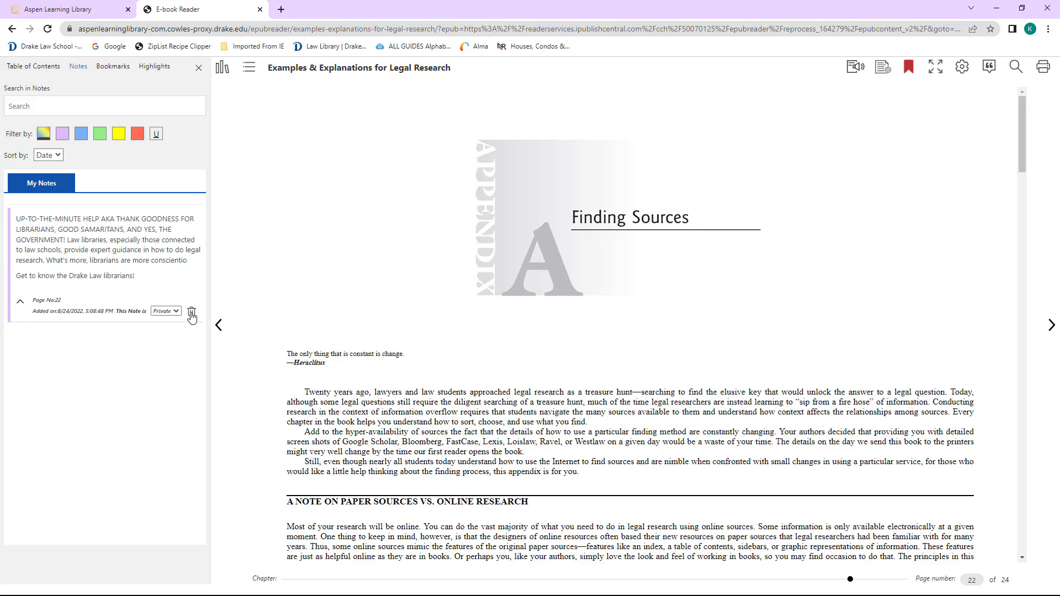
{"action": "left_click", "coordinate": [192, 311]}
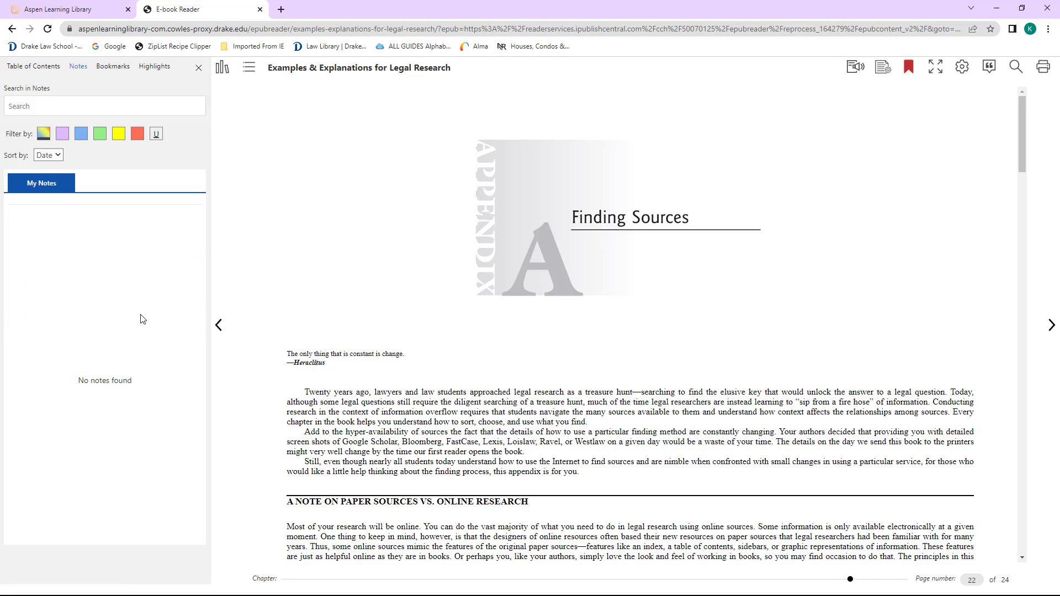